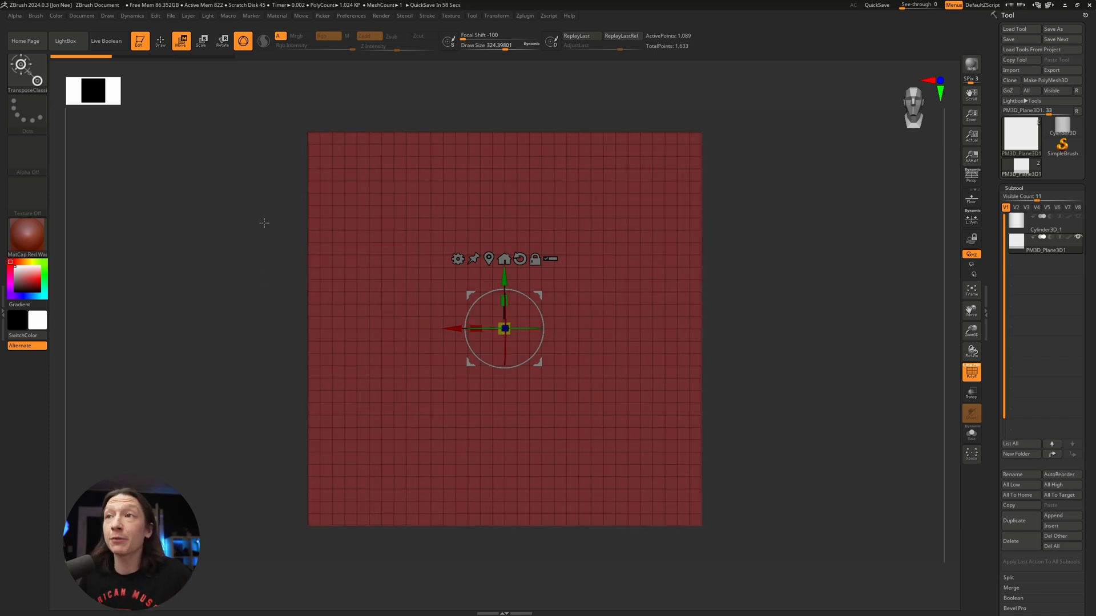
pyautogui.moveTo(207, 228)
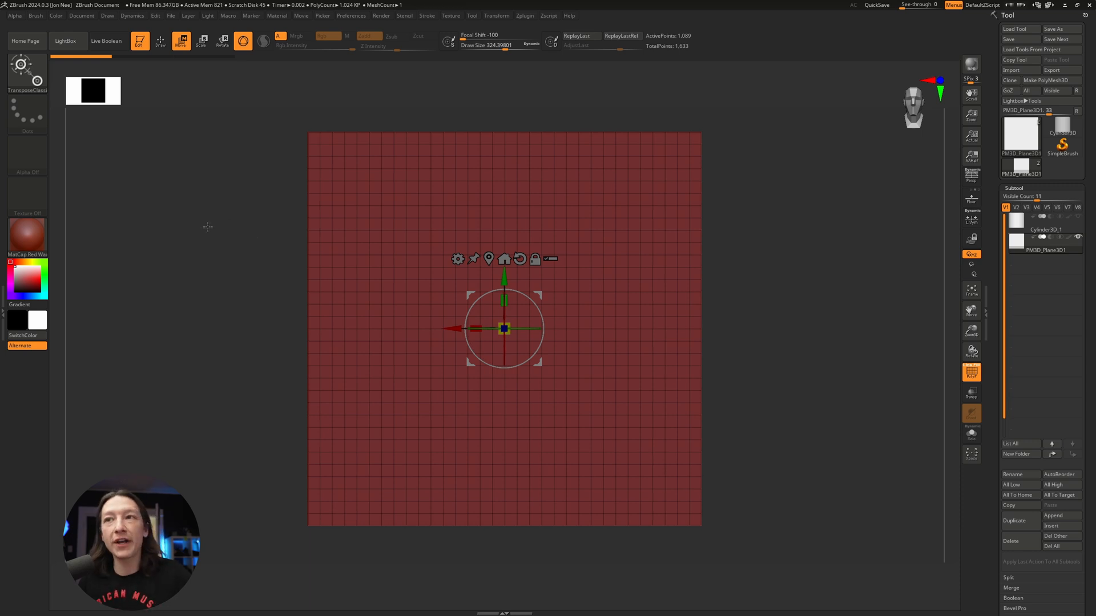
pyautogui.moveTo(211, 215)
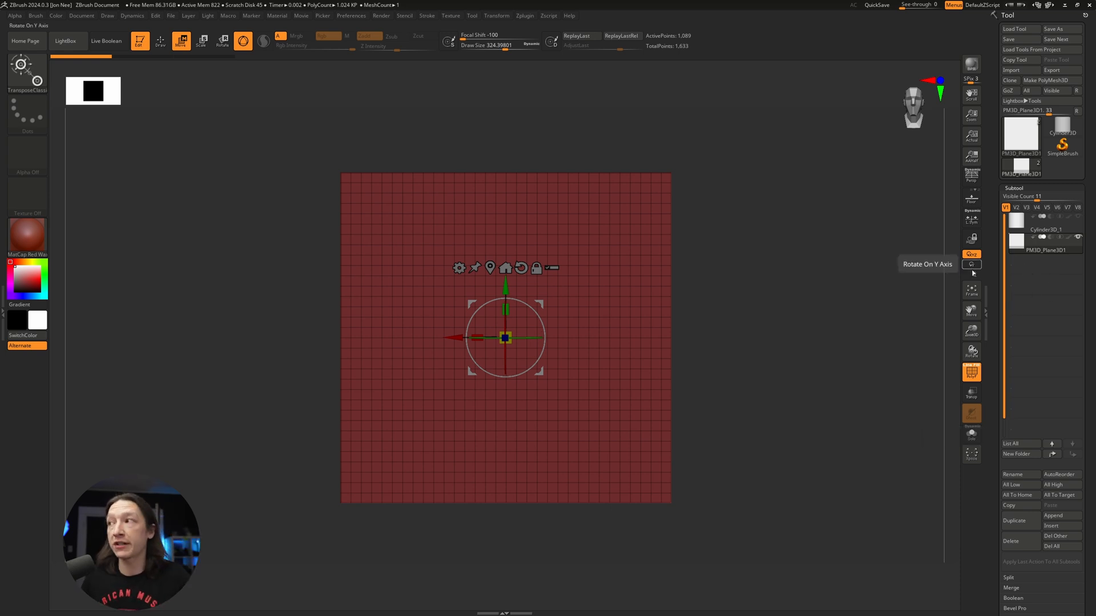
pyautogui.moveTo(730, 352)
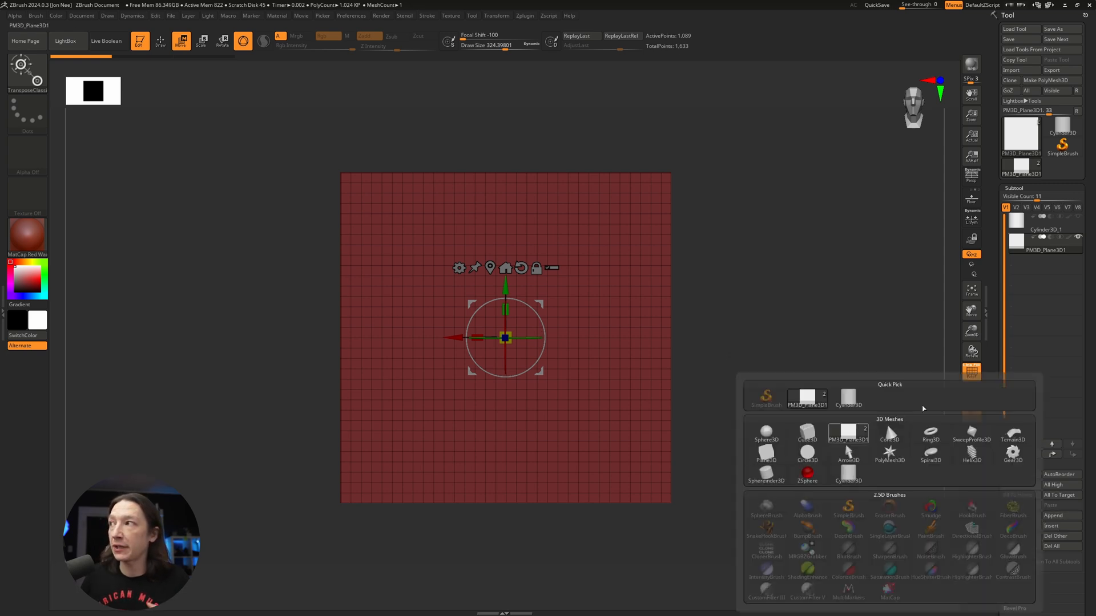
# - Keep the plane as the current tool and select its subtool for editing
pyautogui.click(703, 350)
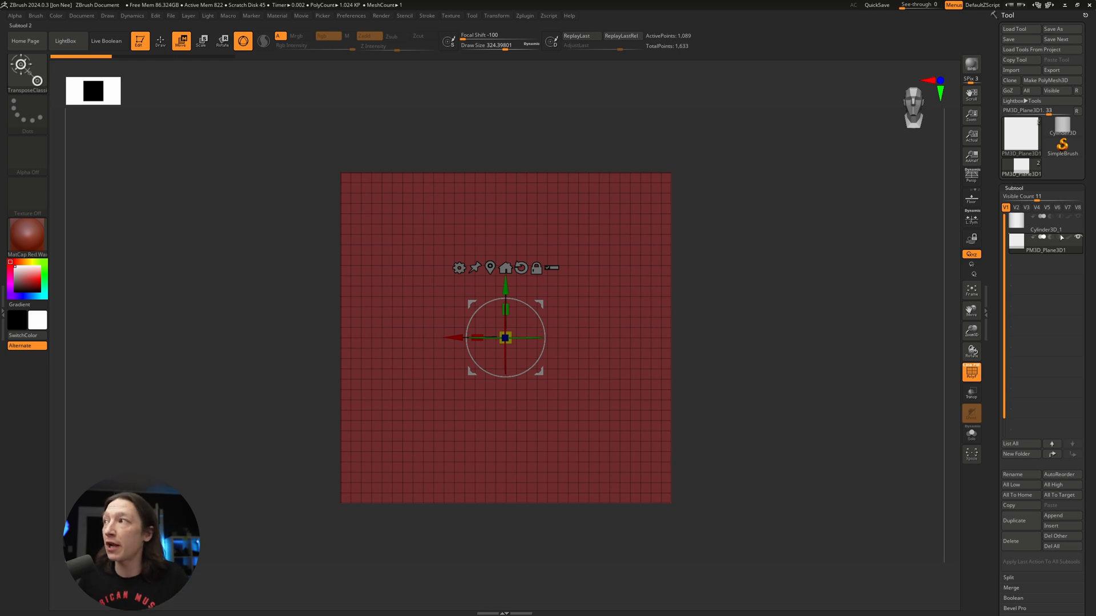
pyautogui.click(1061, 131)
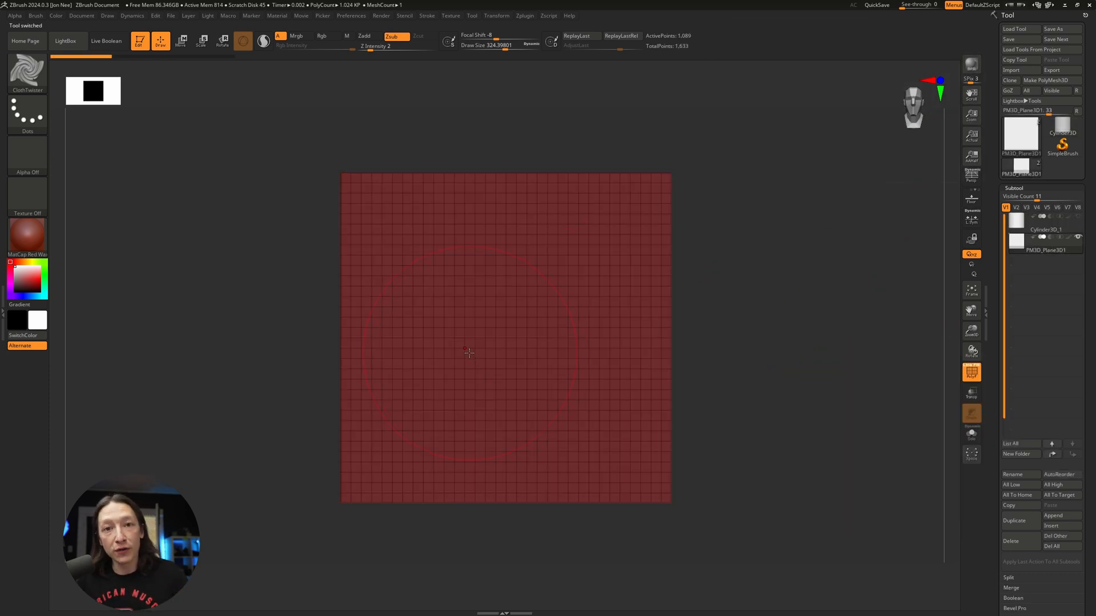
pyautogui.moveTo(427, 348)
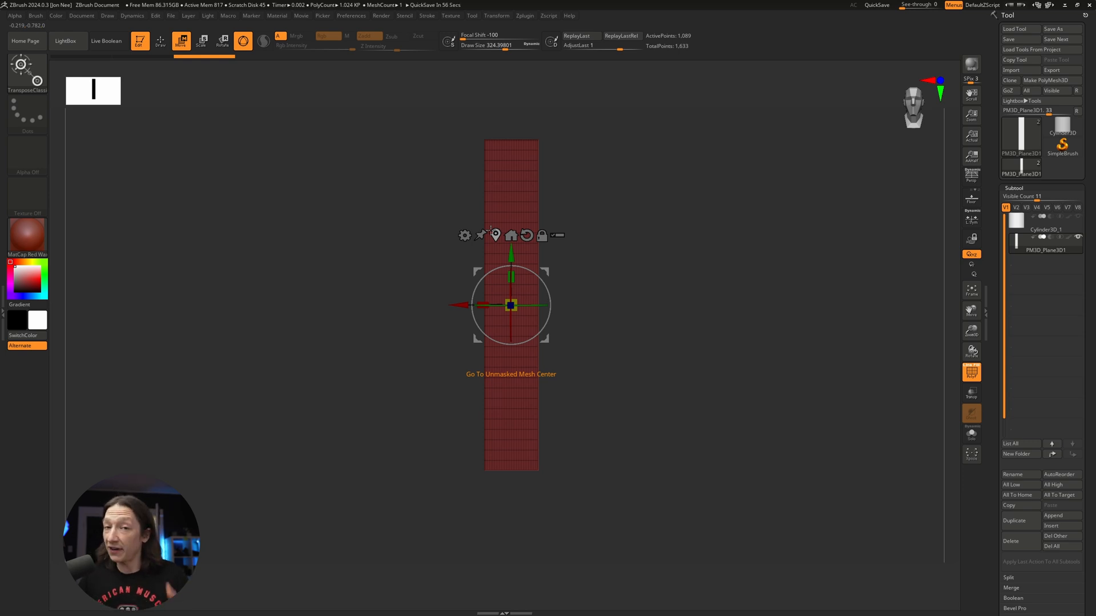
pyautogui.moveTo(581, 328)
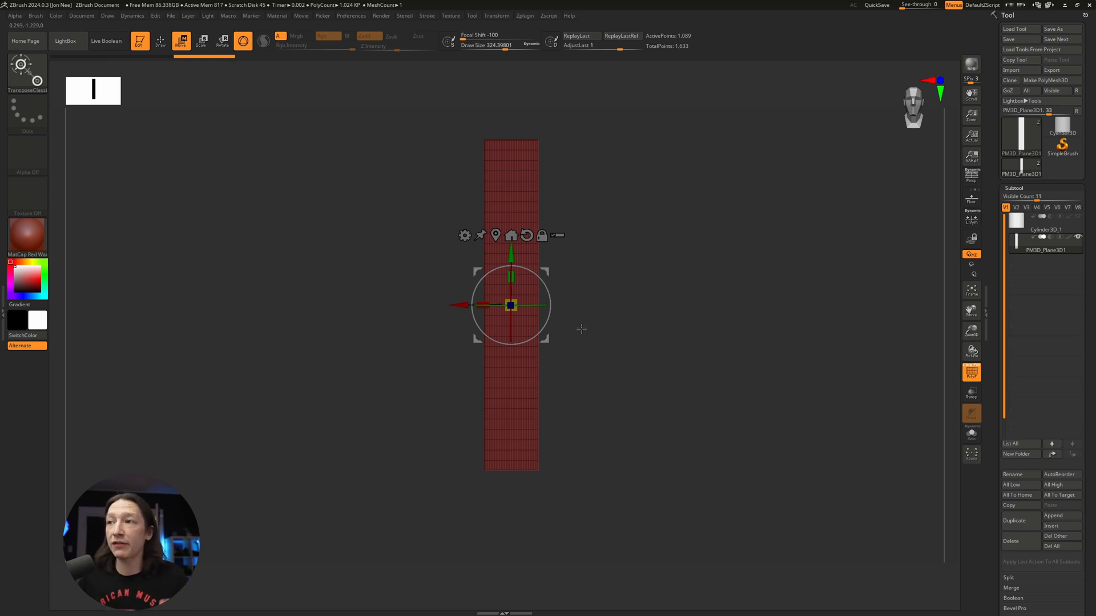
pyautogui.moveTo(555, 280)
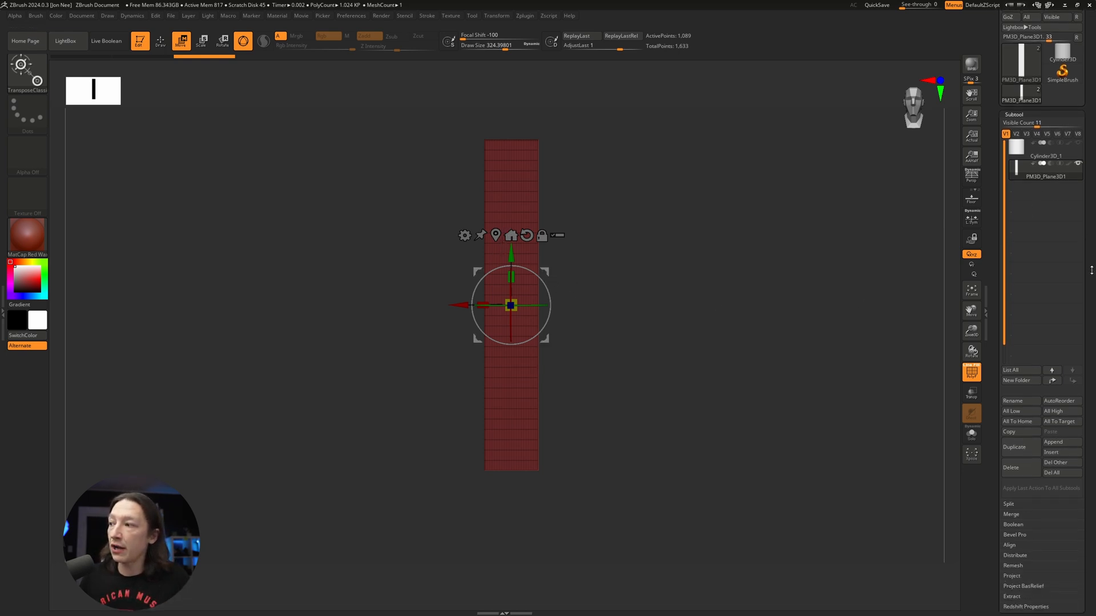
# - Remesh the ribbon strip with ZRemesher set to Half
pyautogui.scroll(-3)
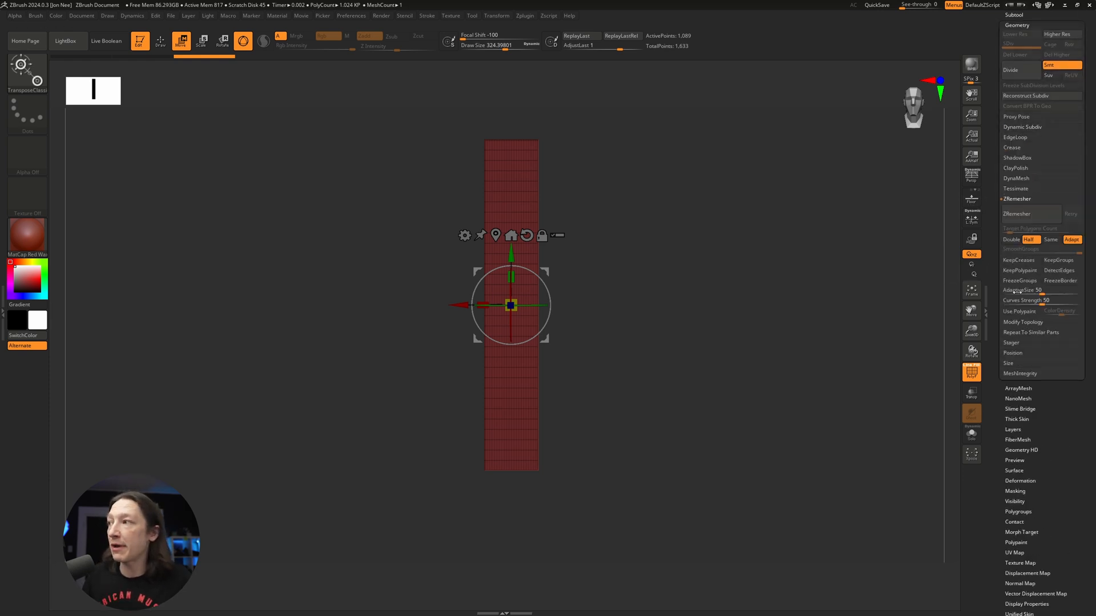
pyautogui.click(1018, 214)
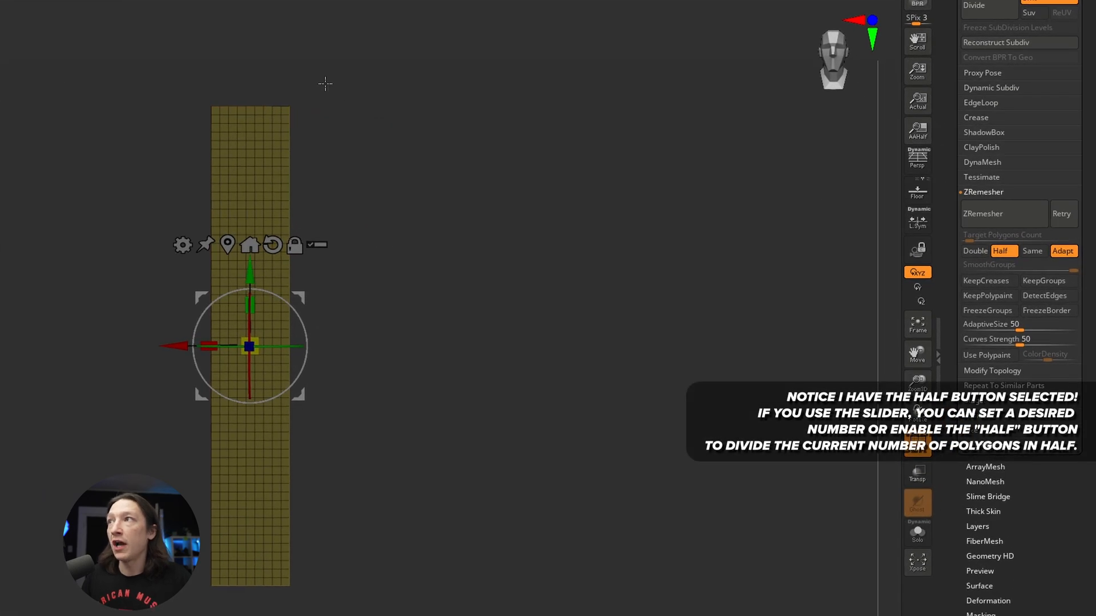
pyautogui.moveTo(436, 27)
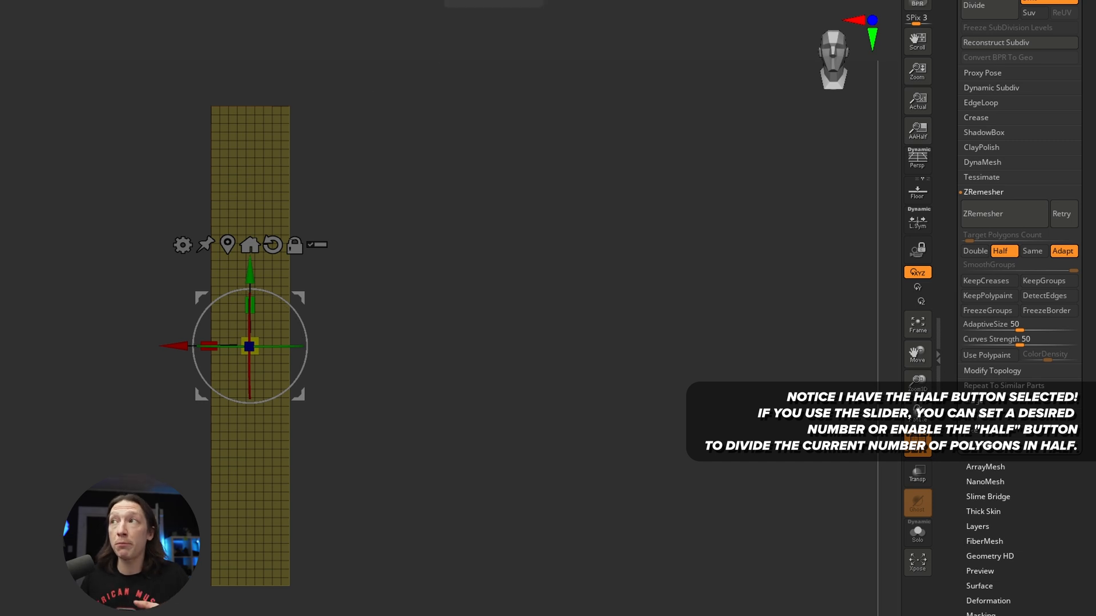
pyautogui.moveTo(249, 237)
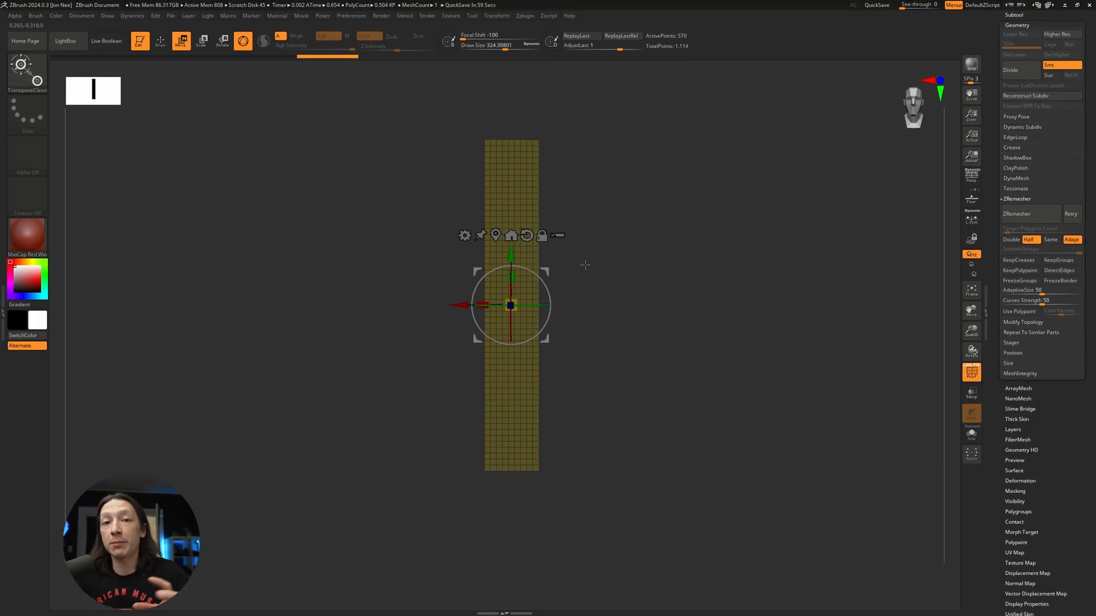
pyautogui.moveTo(599, 271)
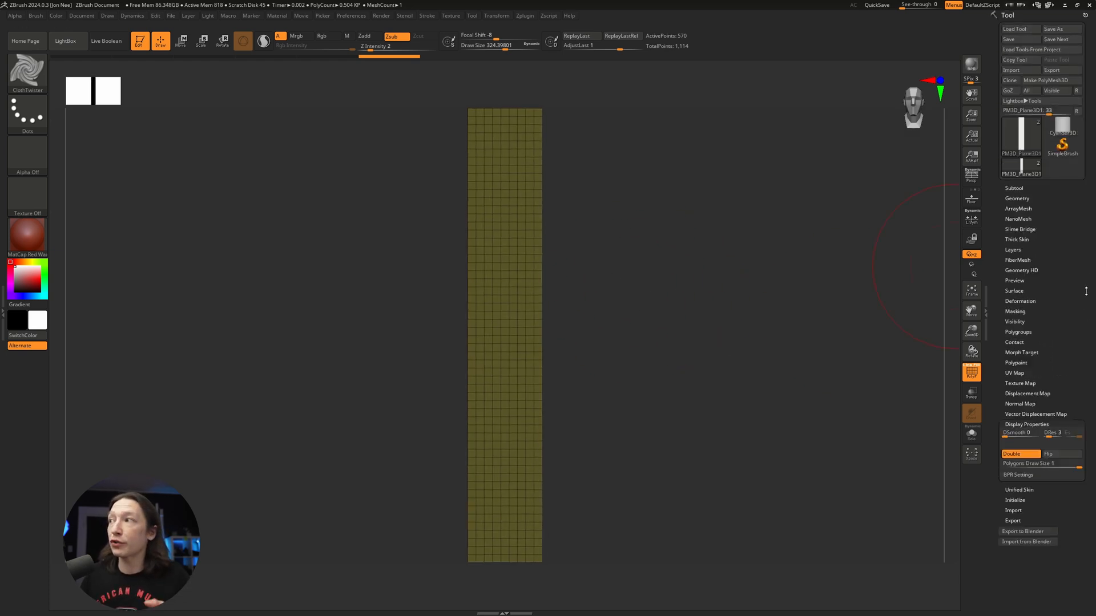
pyautogui.moveTo(1028, 219)
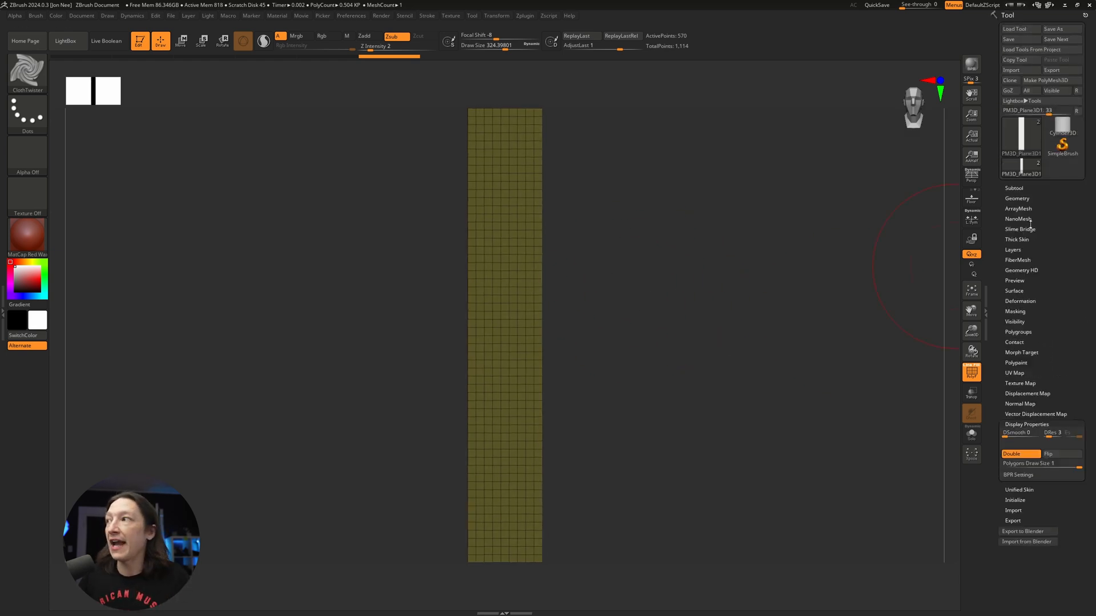
# - Expand the ArrayMesh settings in the Tool palette
pyautogui.click(1018, 209)
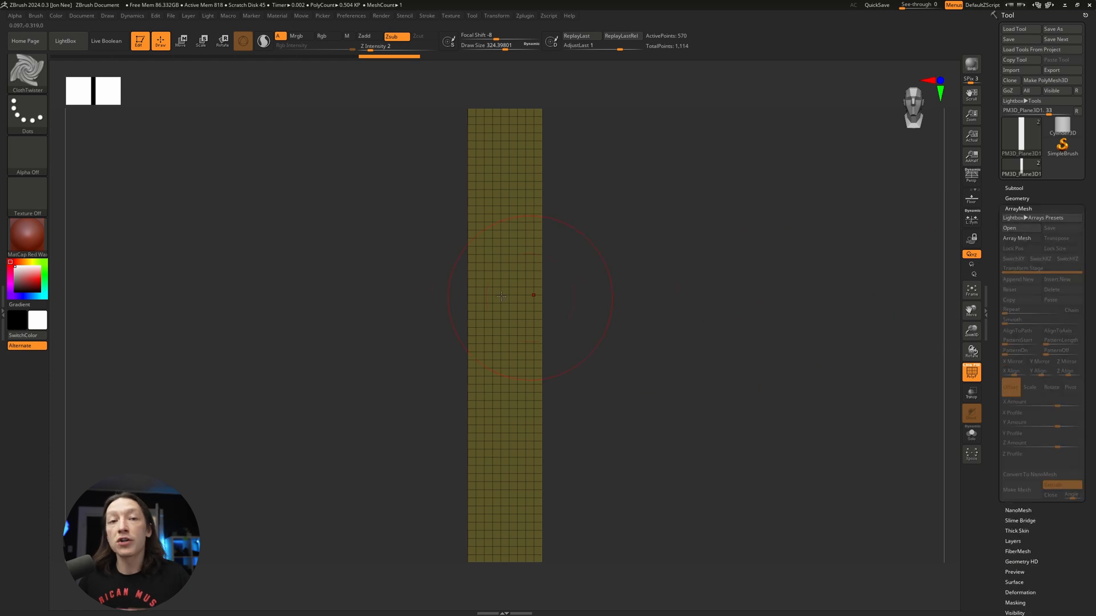
pyautogui.click(181, 41)
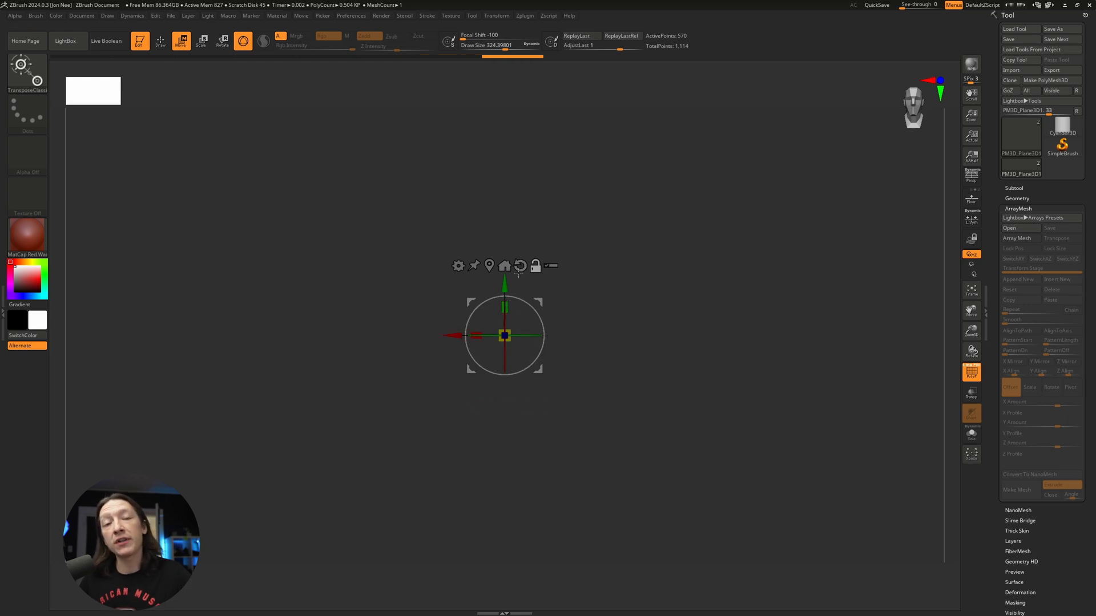
pyautogui.moveTo(531, 314)
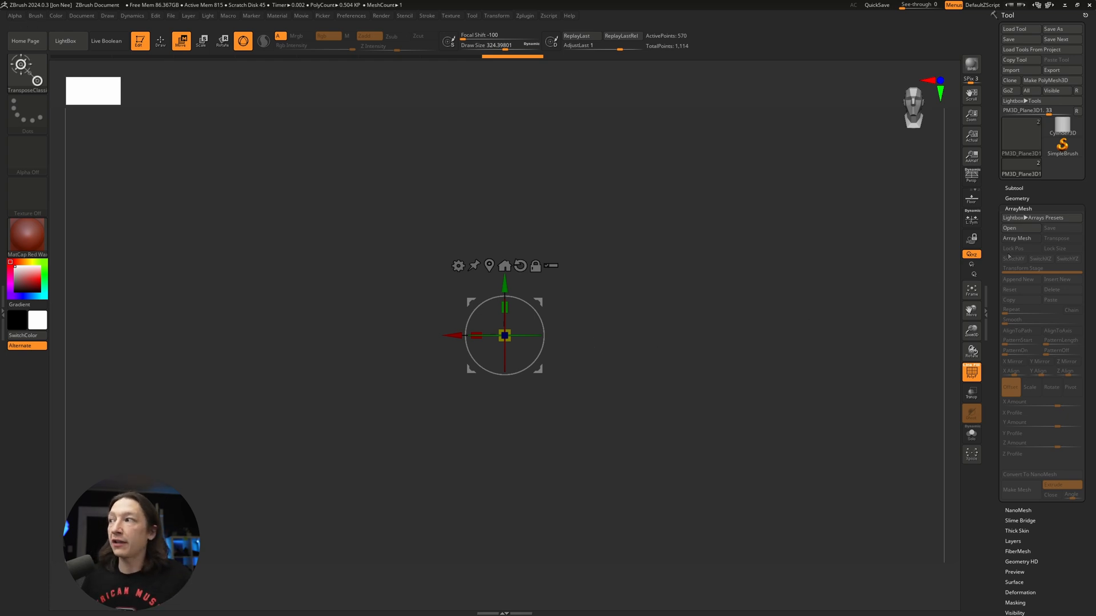
# - Array the ribbon into seven side-by-side copies and bake them with Make Mesh
pyautogui.click(1015, 238)
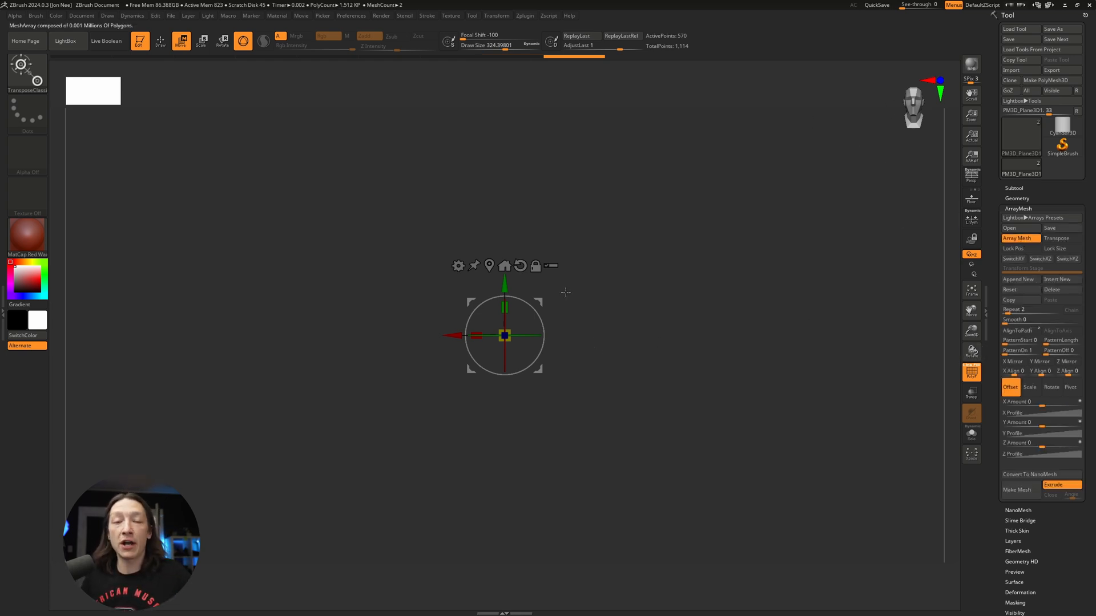
pyautogui.moveTo(552, 308)
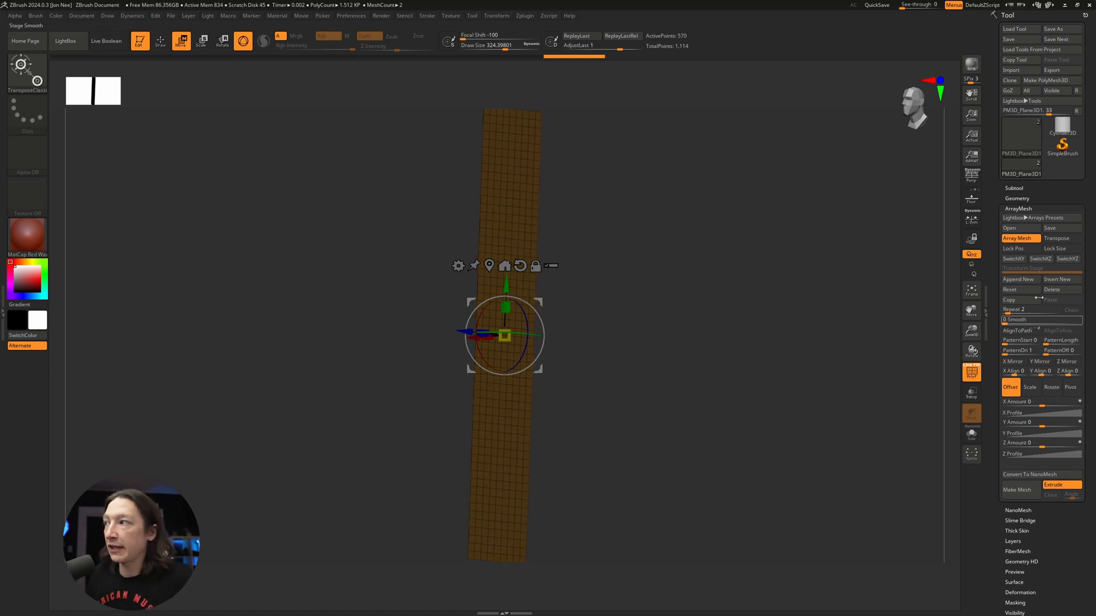
pyautogui.click(1014, 309)
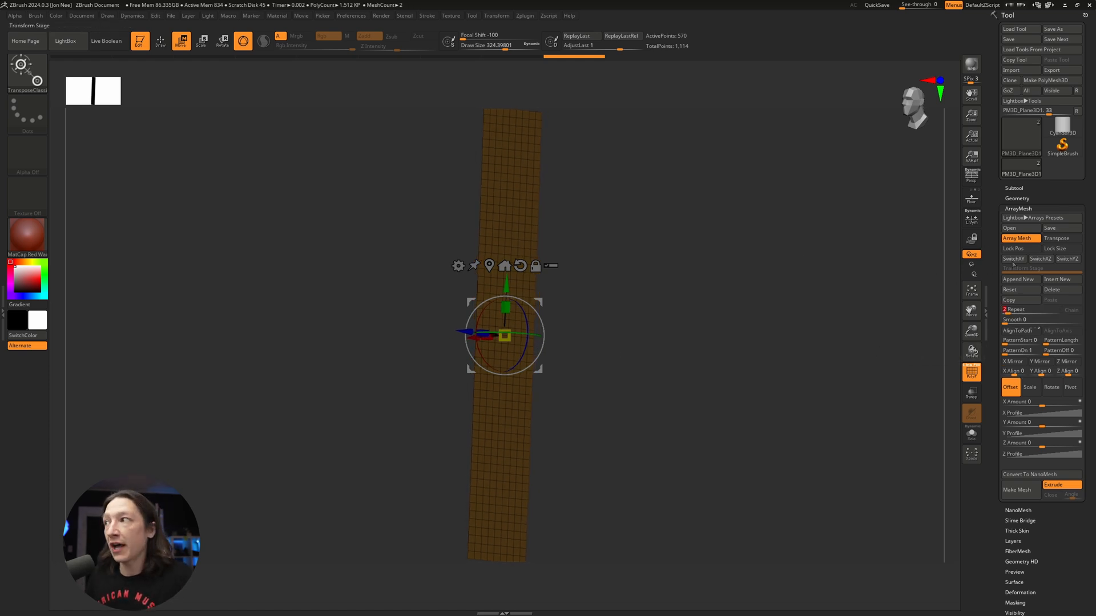
pyautogui.moveTo(1015, 249)
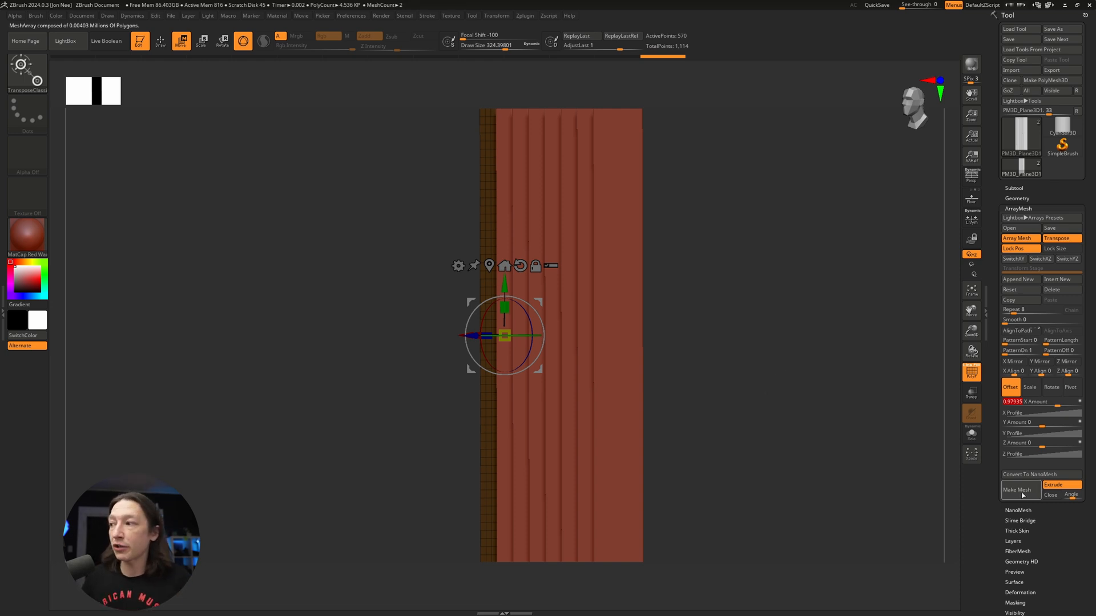
pyautogui.click(1020, 489)
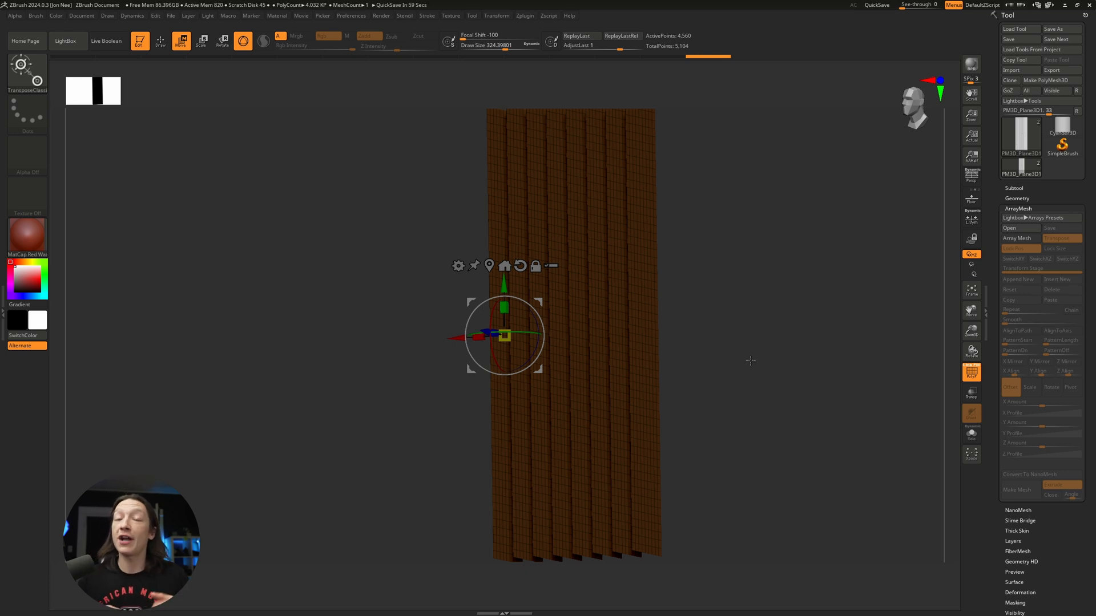
pyautogui.moveTo(791, 303)
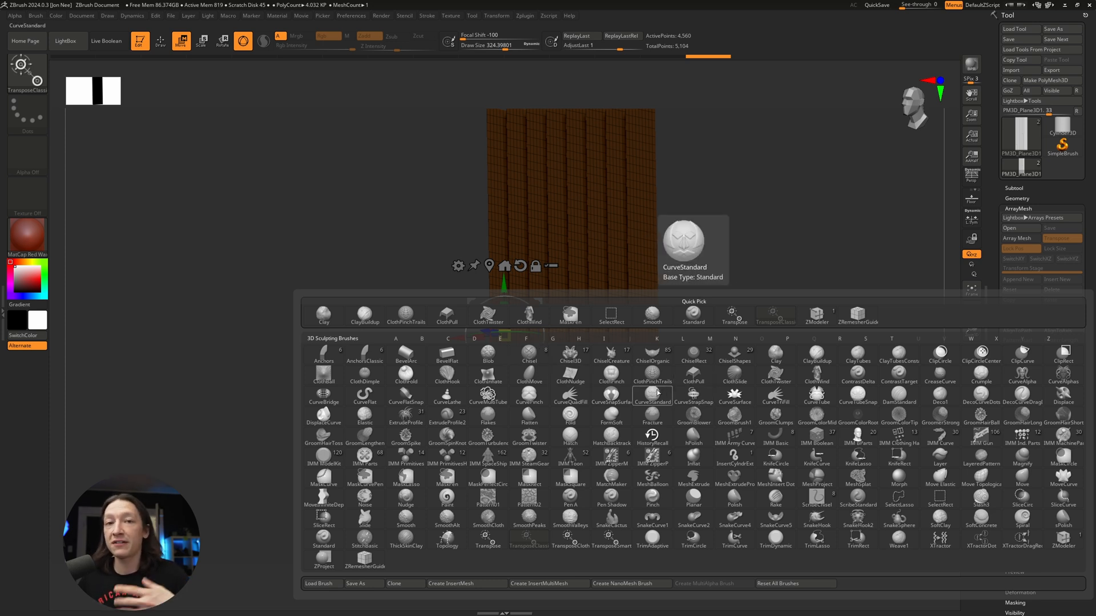
pyautogui.moveTo(610, 391)
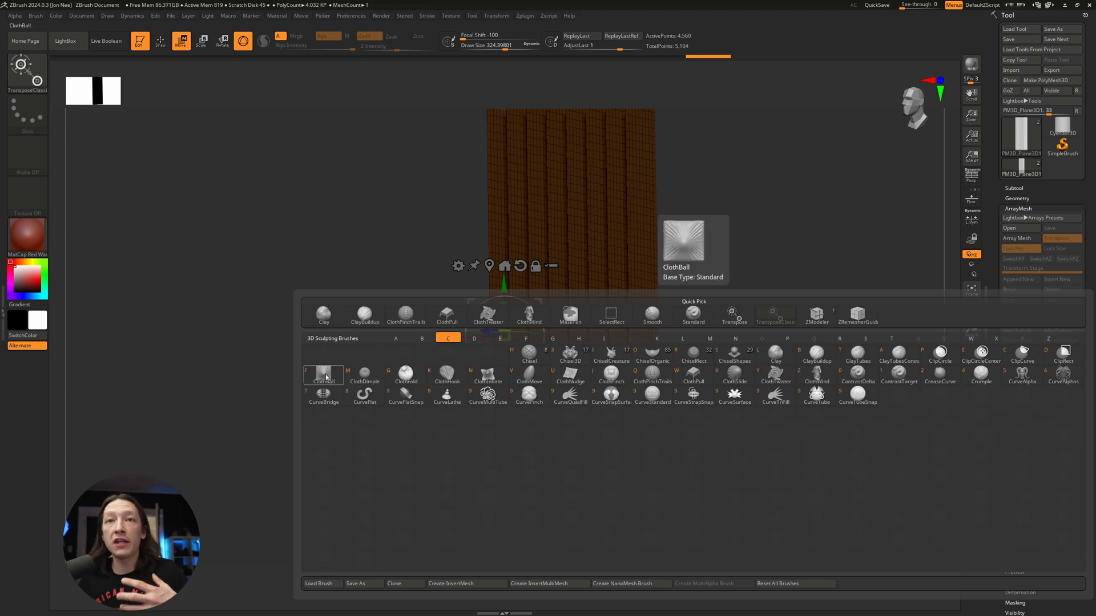
# - Pick the ClothTwister brush from the cloth brush library
pyautogui.click(404, 376)
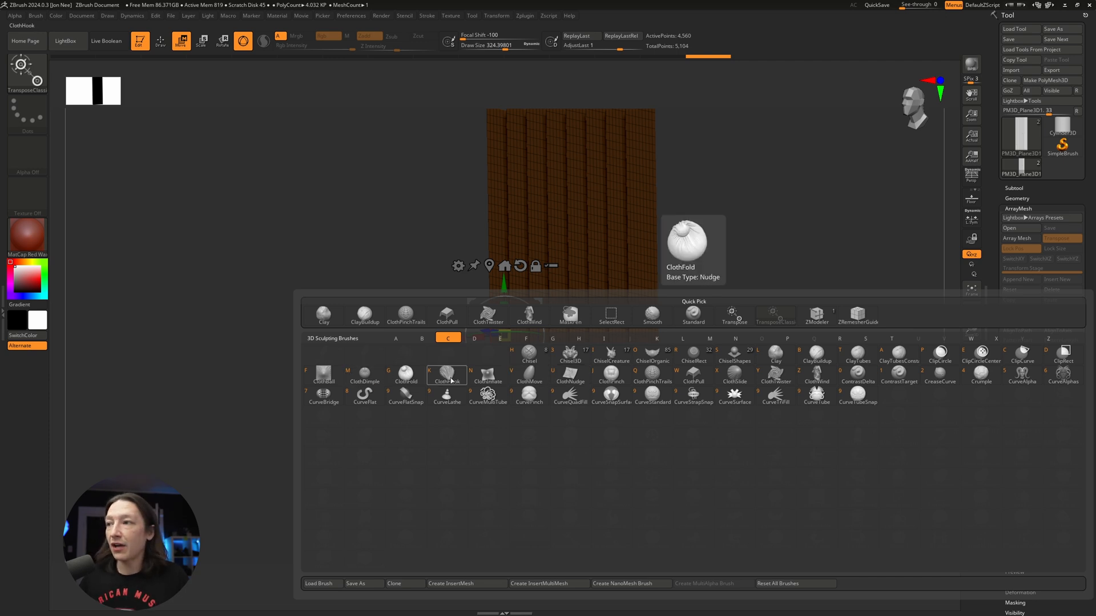
pyautogui.moveTo(652, 374)
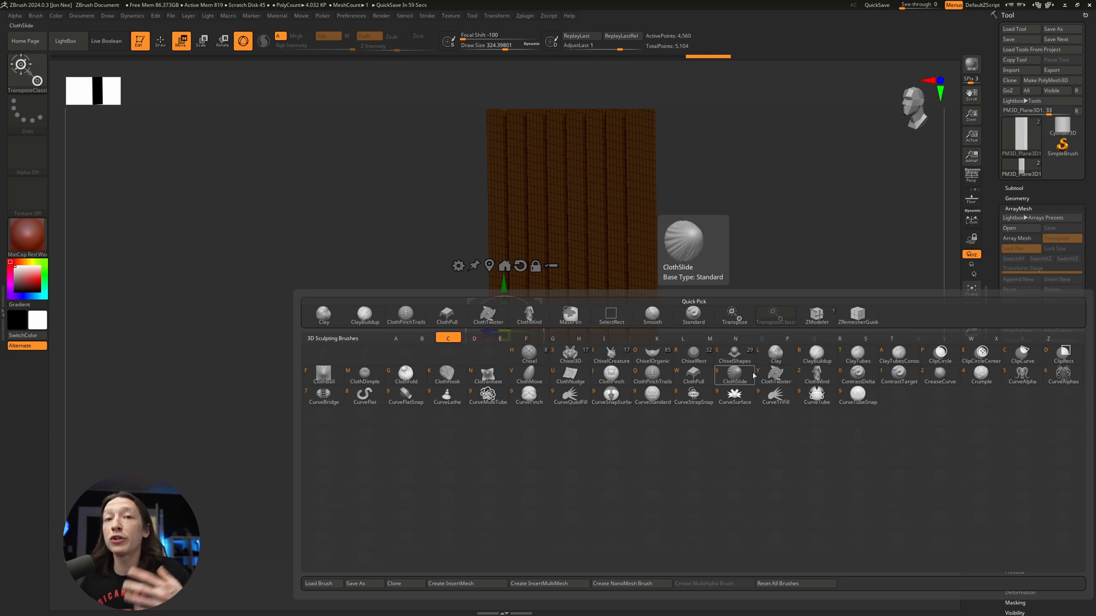
pyautogui.click(776, 377)
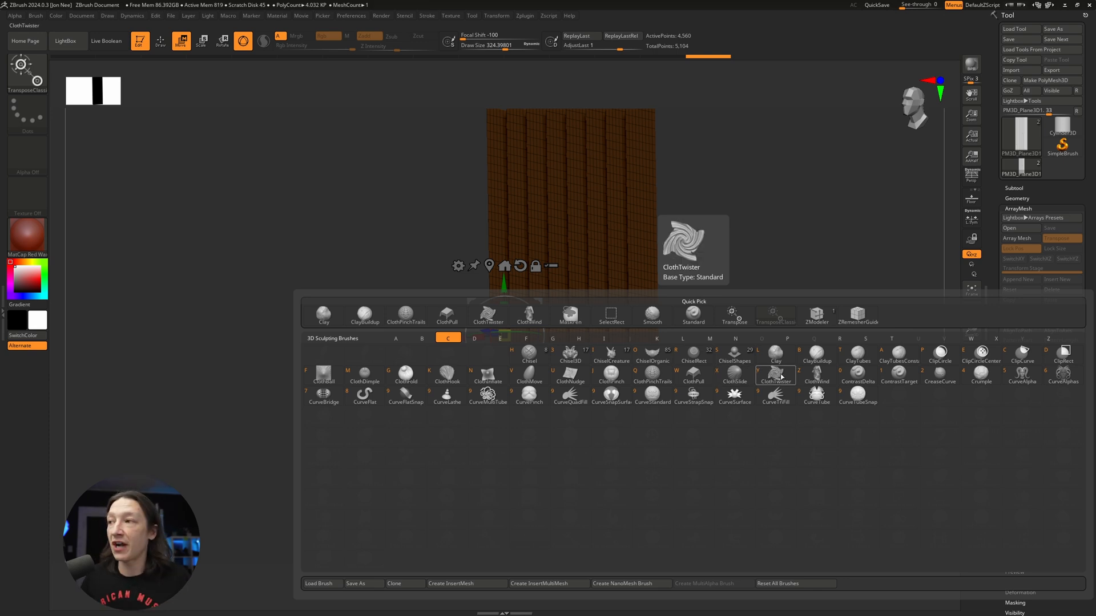
pyautogui.moveTo(781, 376)
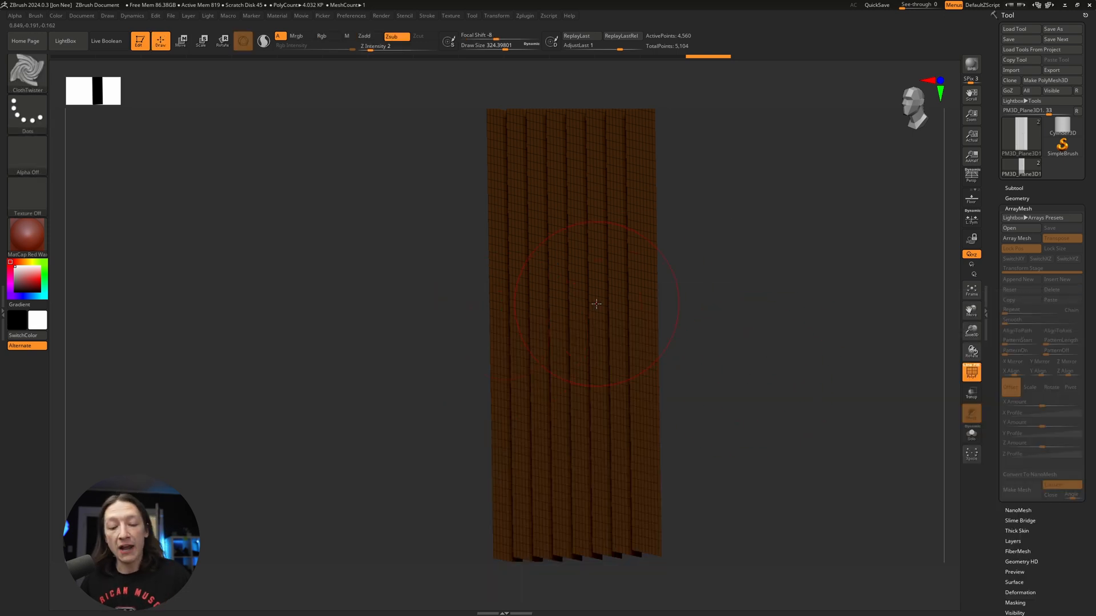
# - Tune the ClothTwister Z Intensity, settling on a lower twist strength
pyautogui.click(496, 44)
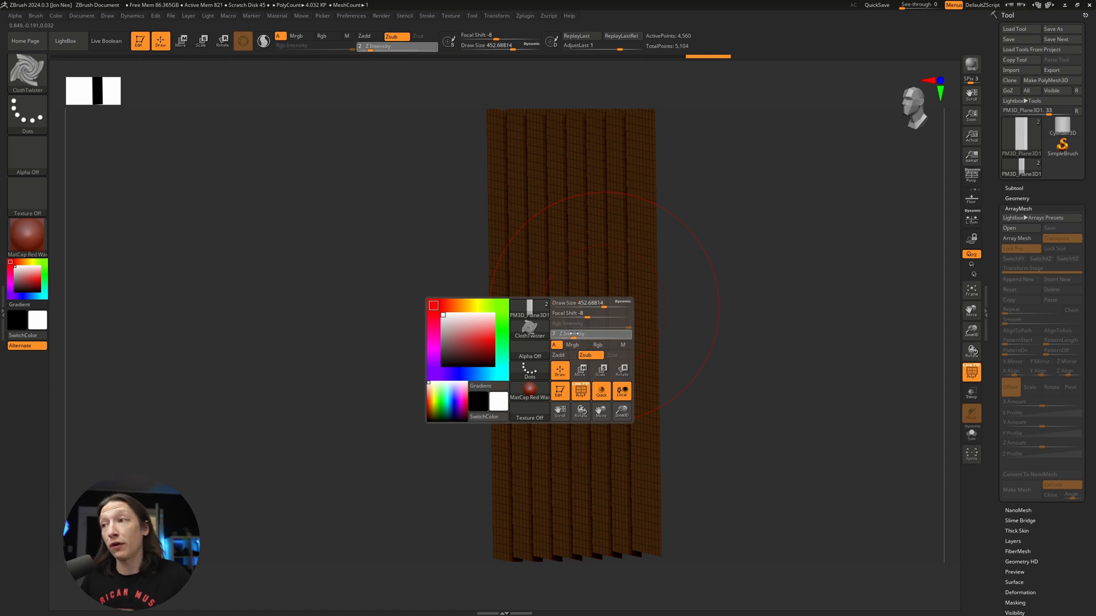
pyautogui.moveTo(591, 334)
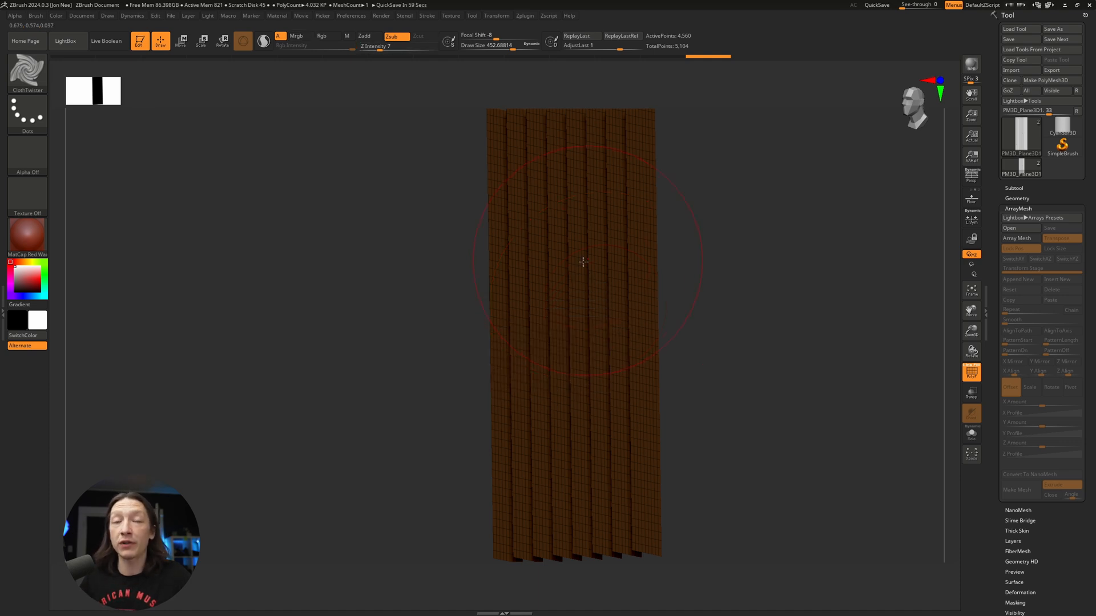
pyautogui.moveTo(557, 181)
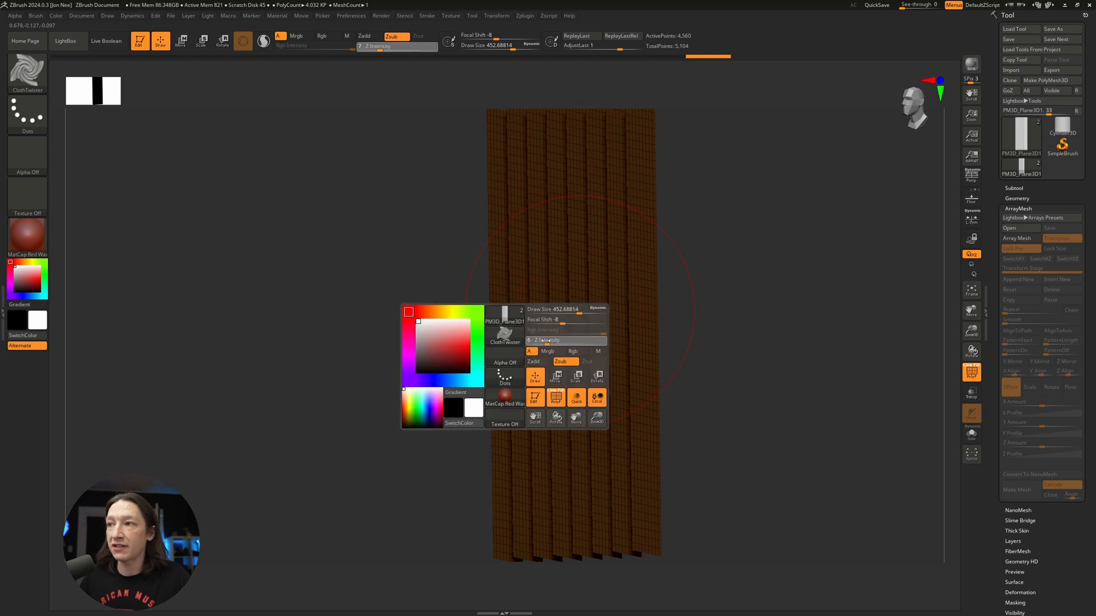
pyautogui.click(586, 252)
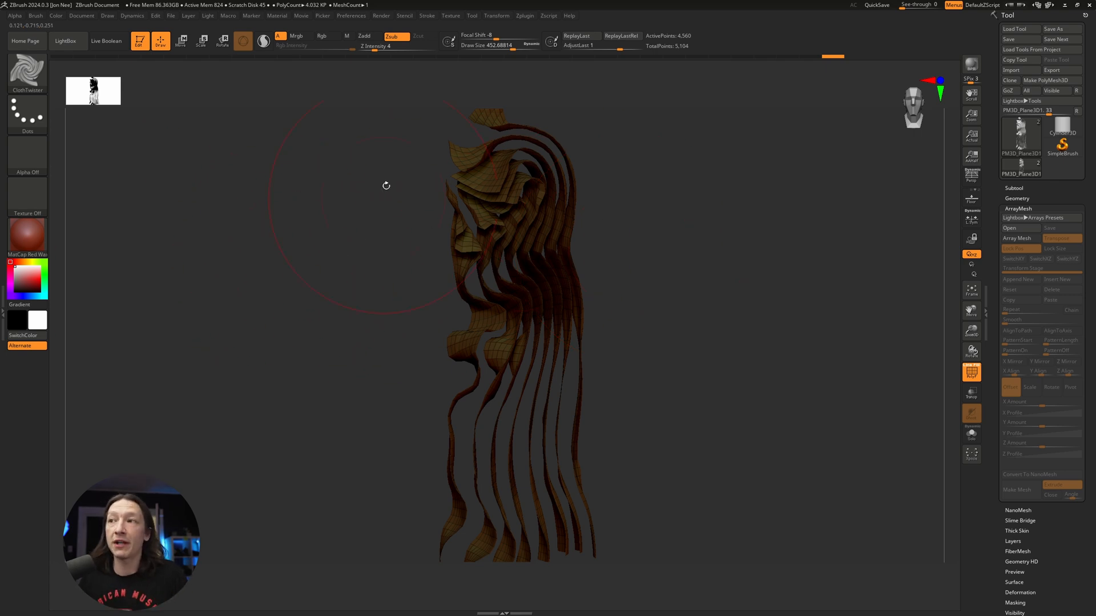
pyautogui.moveTo(267, 209)
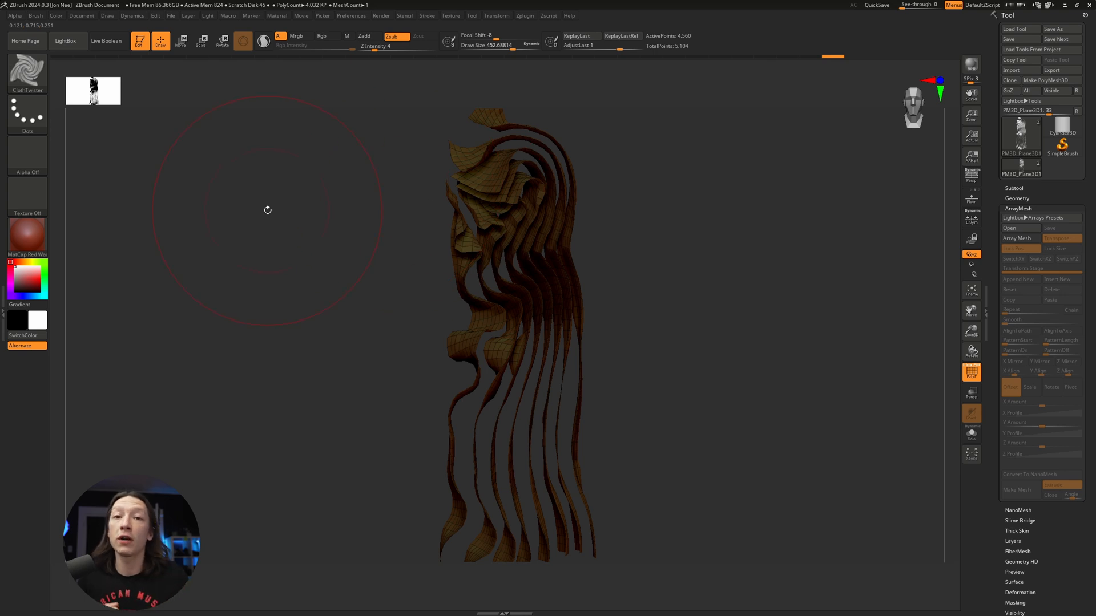
pyautogui.moveTo(142, 168)
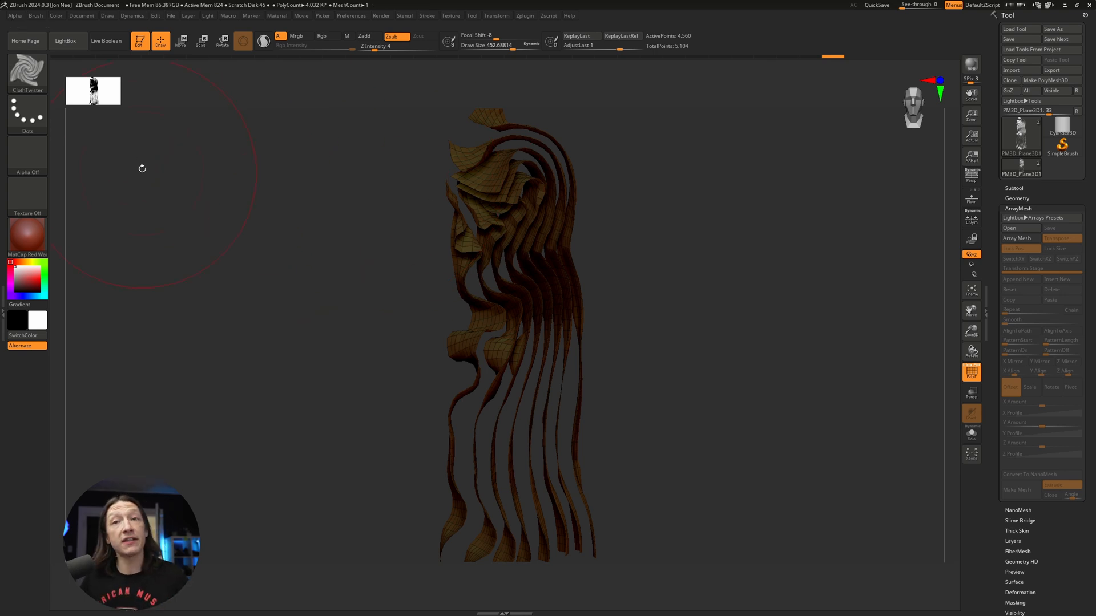
# - Open the Dynamics palette and raise Simulation Iterations to 228
pyautogui.click(132, 15)
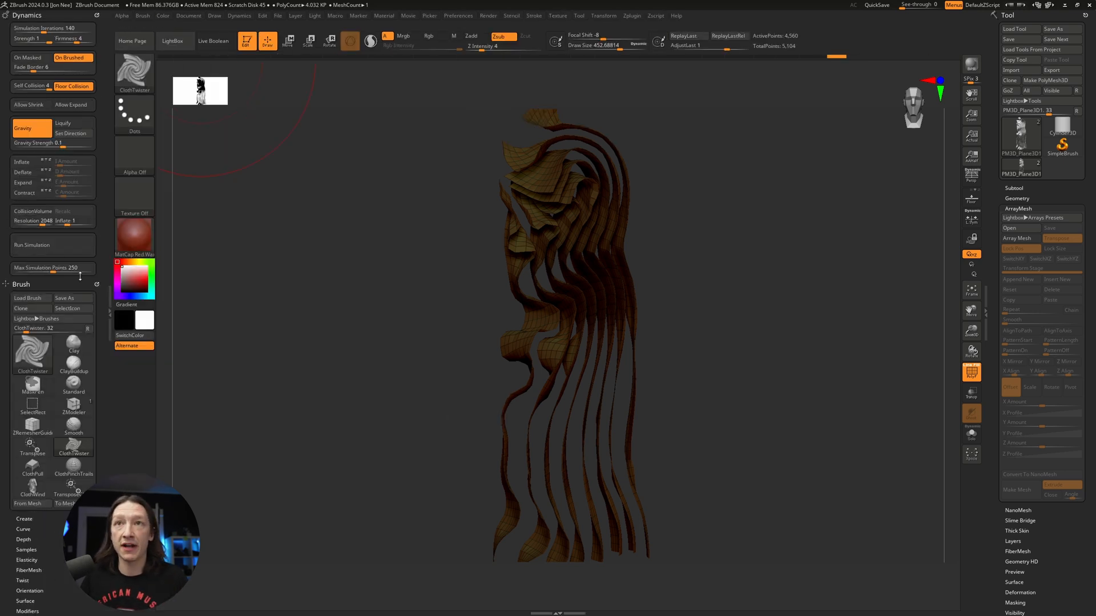
pyautogui.click(53, 143)
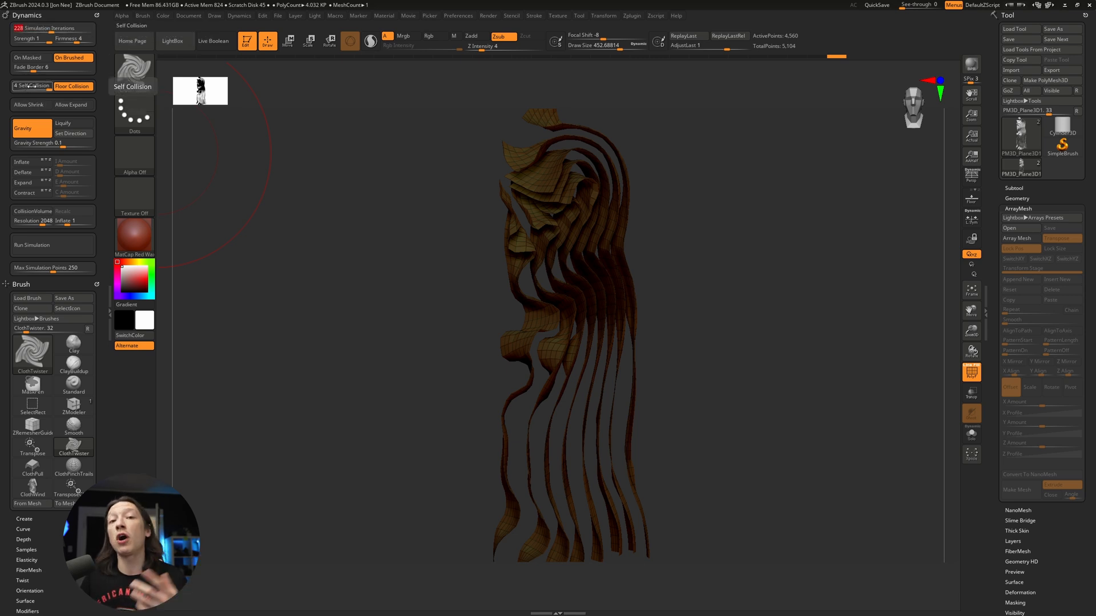
pyautogui.moveTo(411, 254)
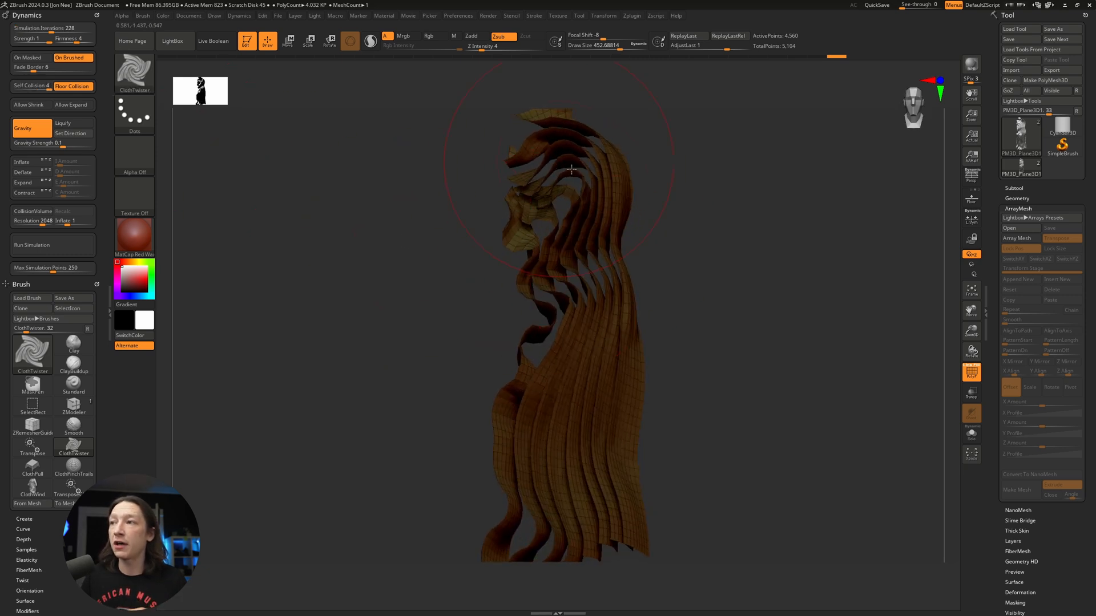
pyautogui.moveTo(547, 275)
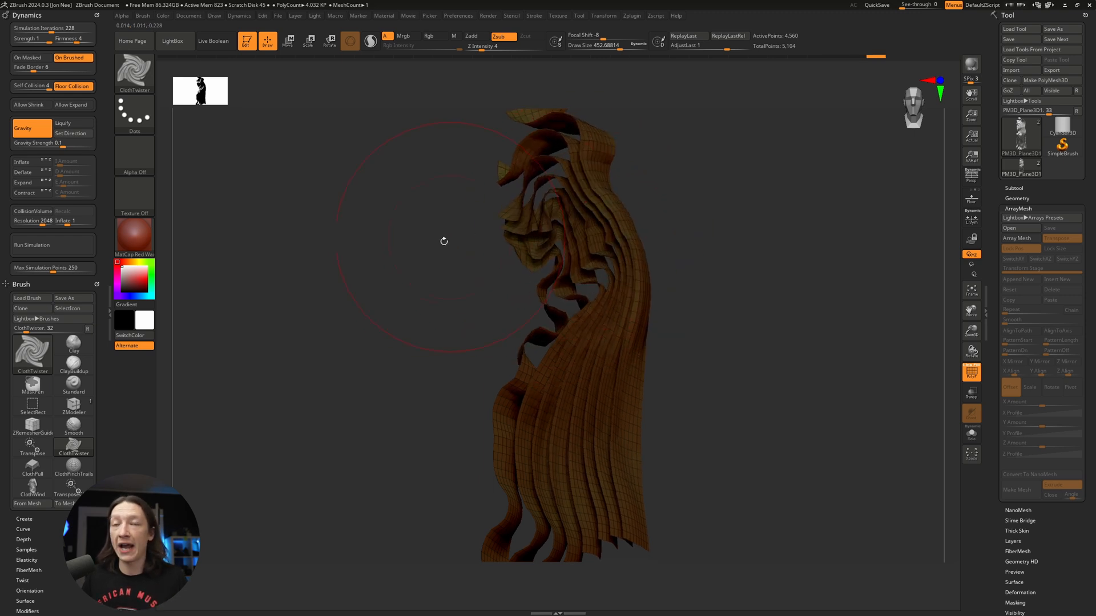
pyautogui.moveTo(304, 243)
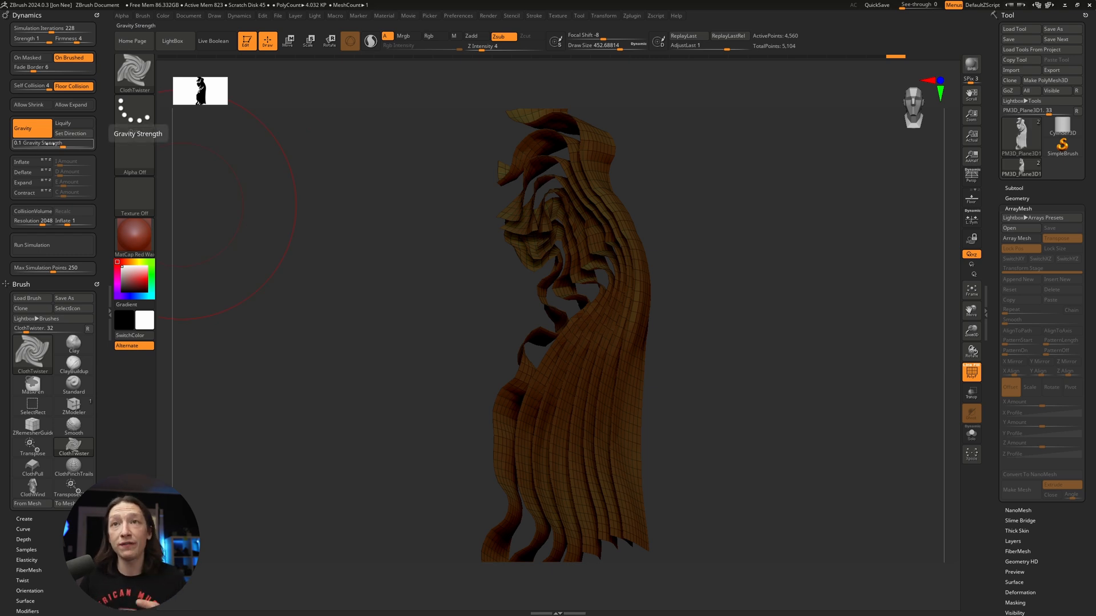
pyautogui.moveTo(134, 174)
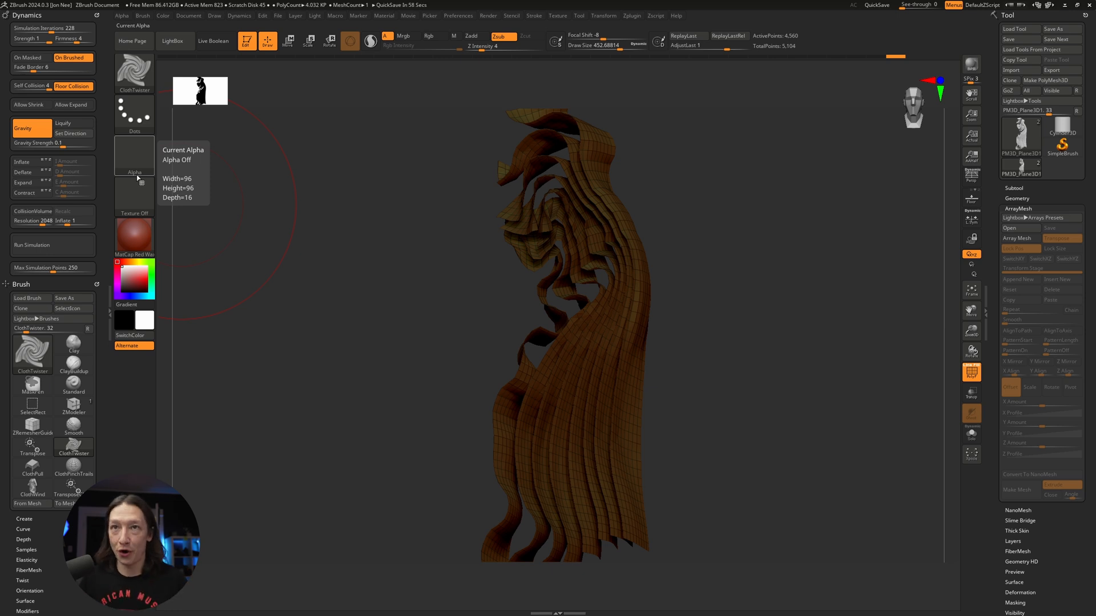
pyautogui.moveTo(52, 143)
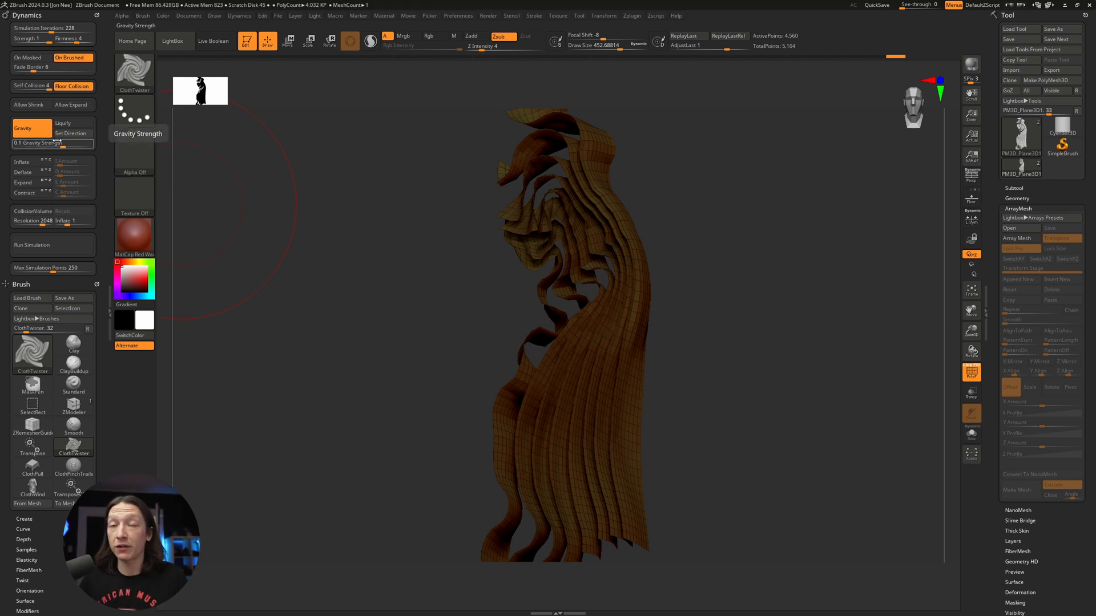
# - Switch to the Move/Transpose gizmo tool
pyautogui.click(32, 245)
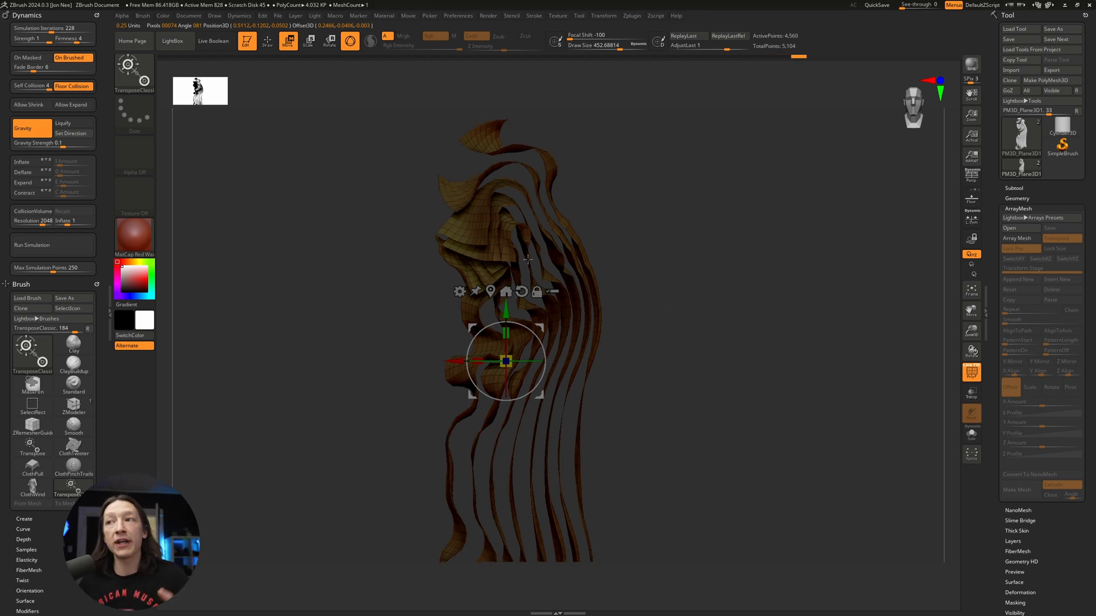
pyautogui.moveTo(578, 223)
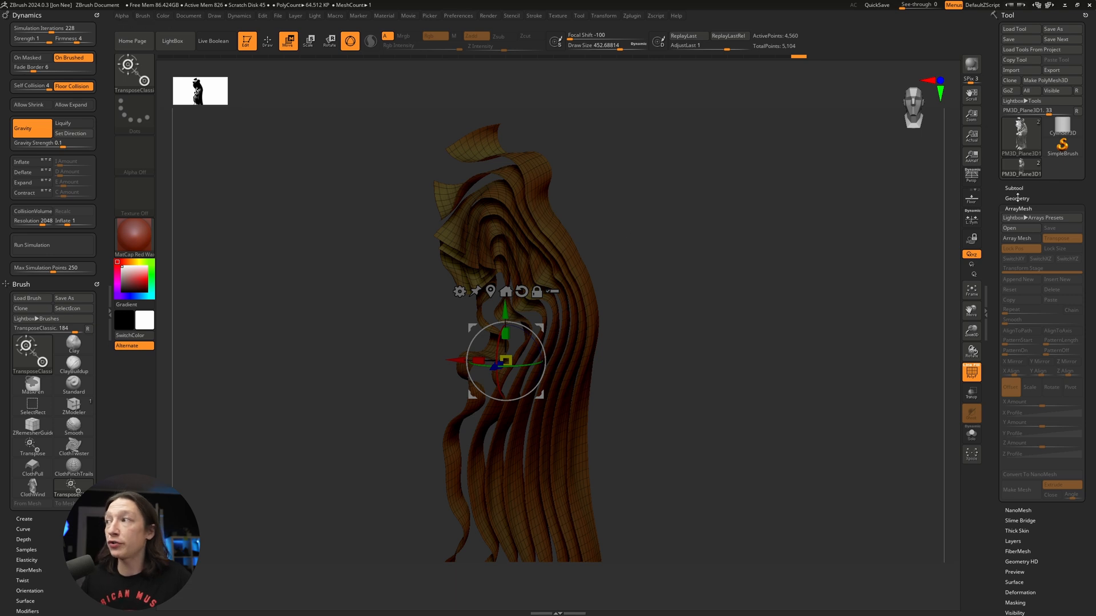
# - Expand Geometry > Dynamic Subdiv and add Thickness to the ribbons
pyautogui.click(1017, 198)
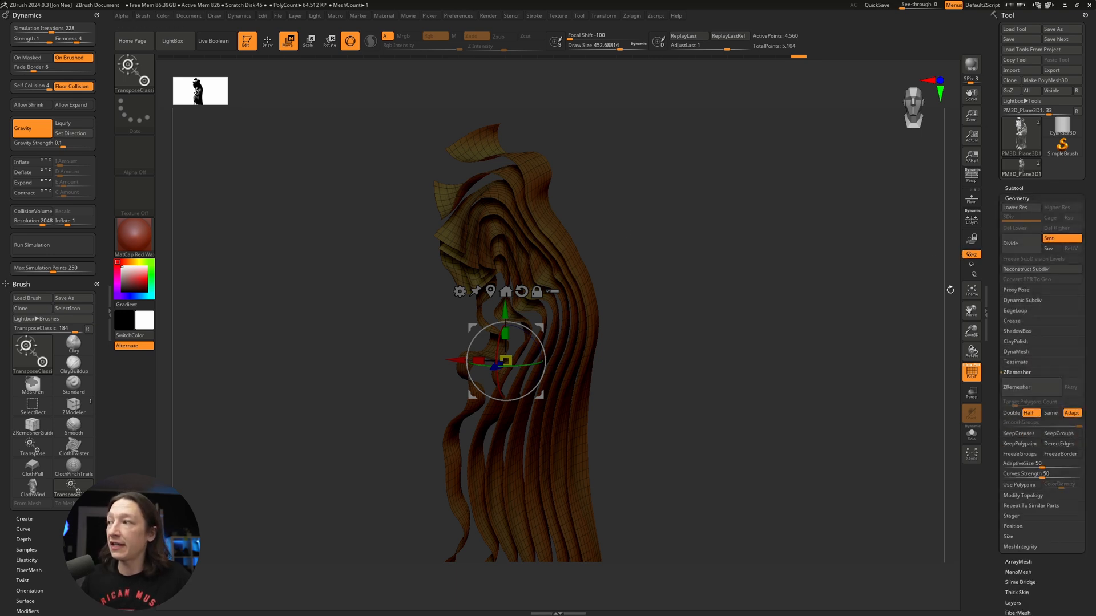
pyautogui.click(1022, 300)
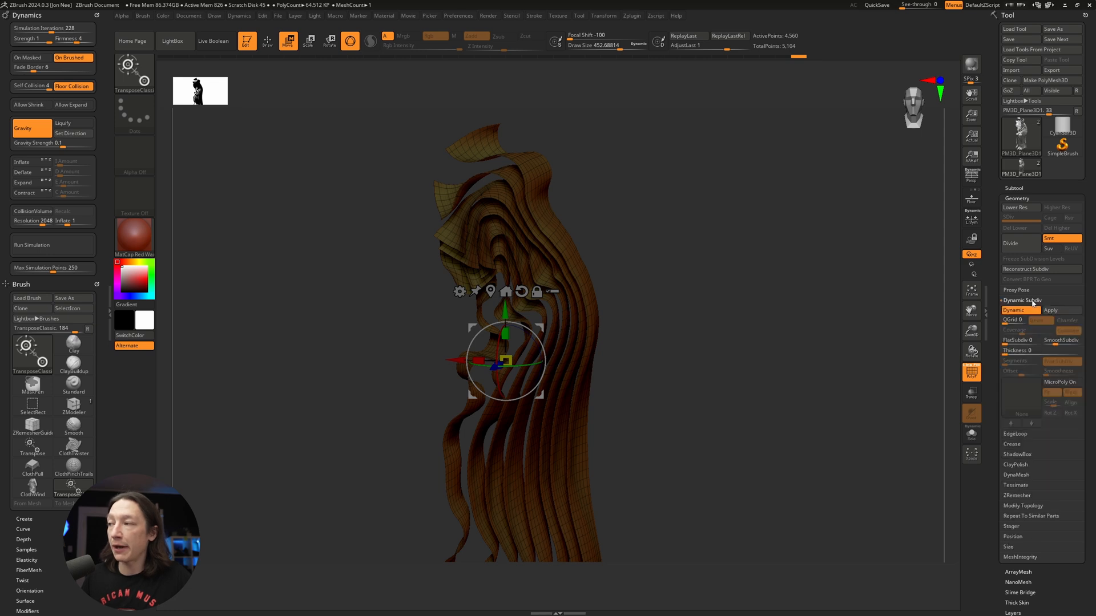
pyautogui.moveTo(595, 236)
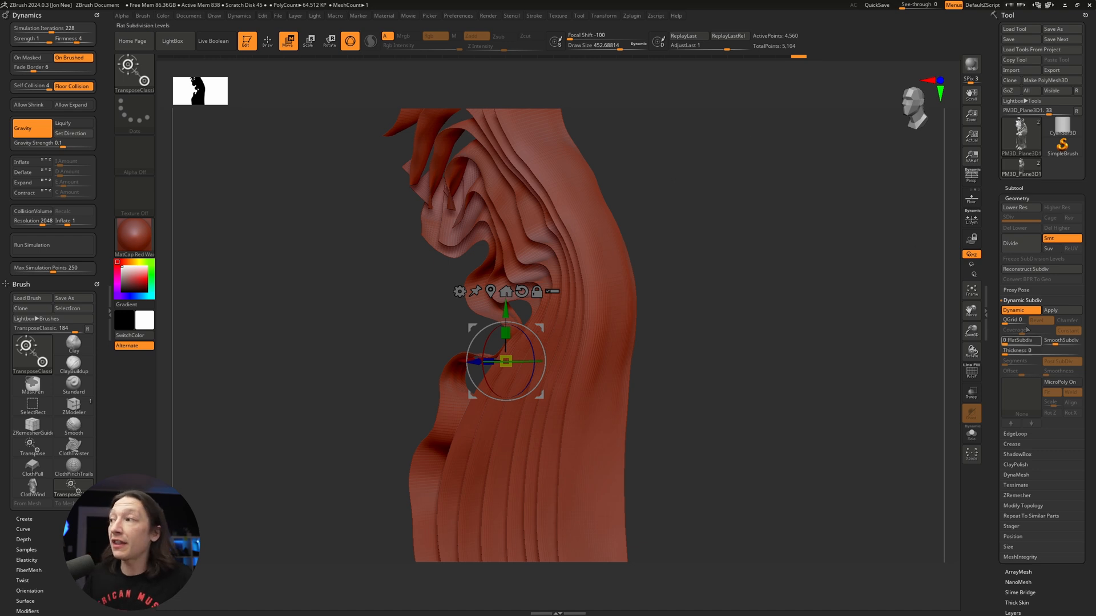
pyautogui.moveTo(1040, 350)
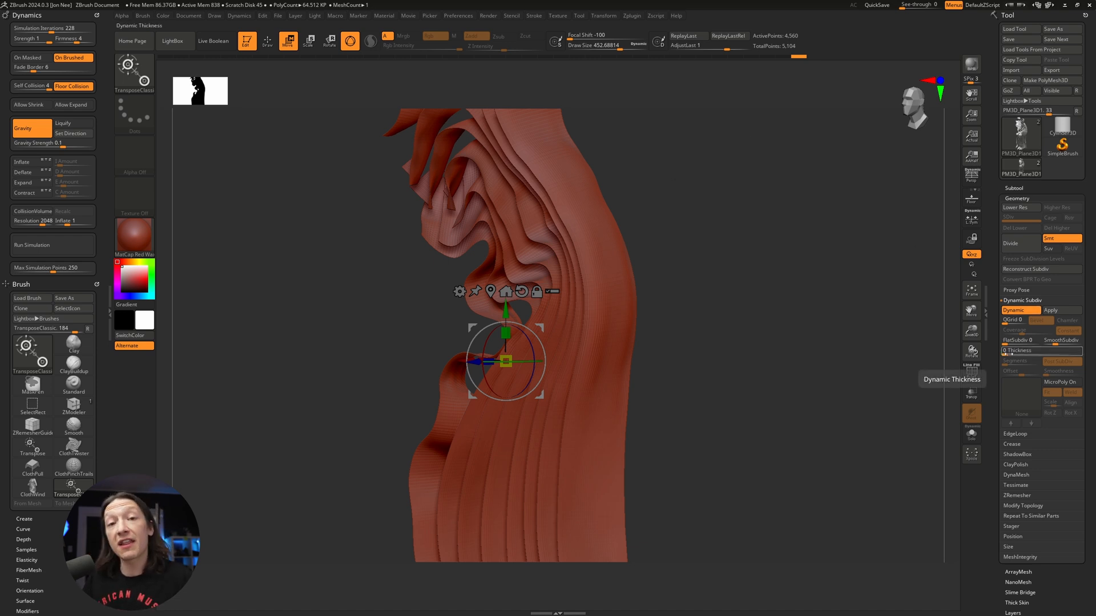
pyautogui.click(1038, 350)
pyautogui.write('.01234')
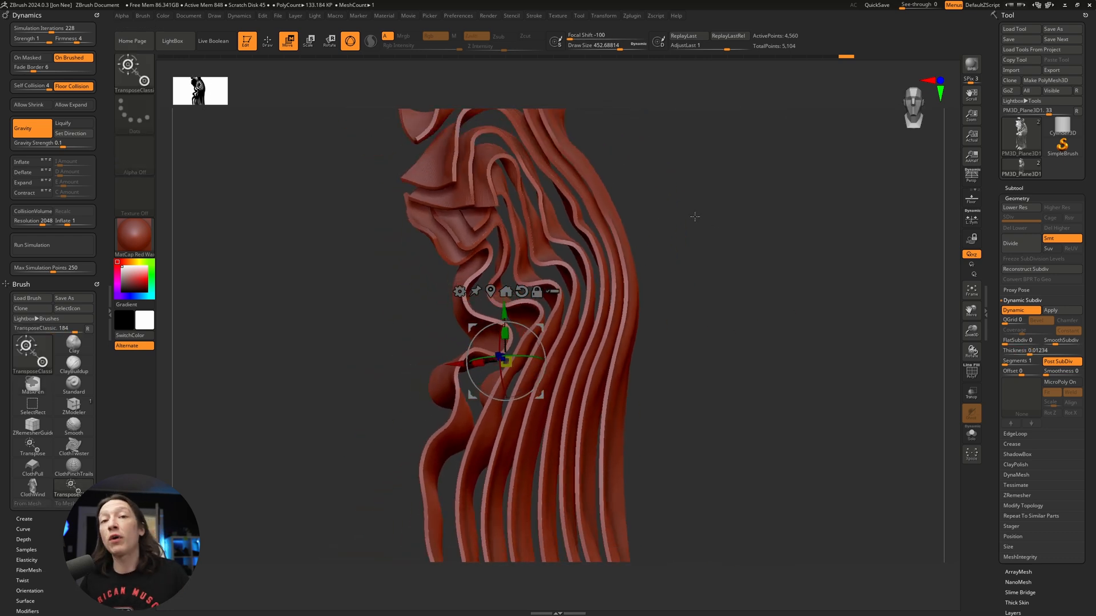
pyautogui.moveTo(661, 209)
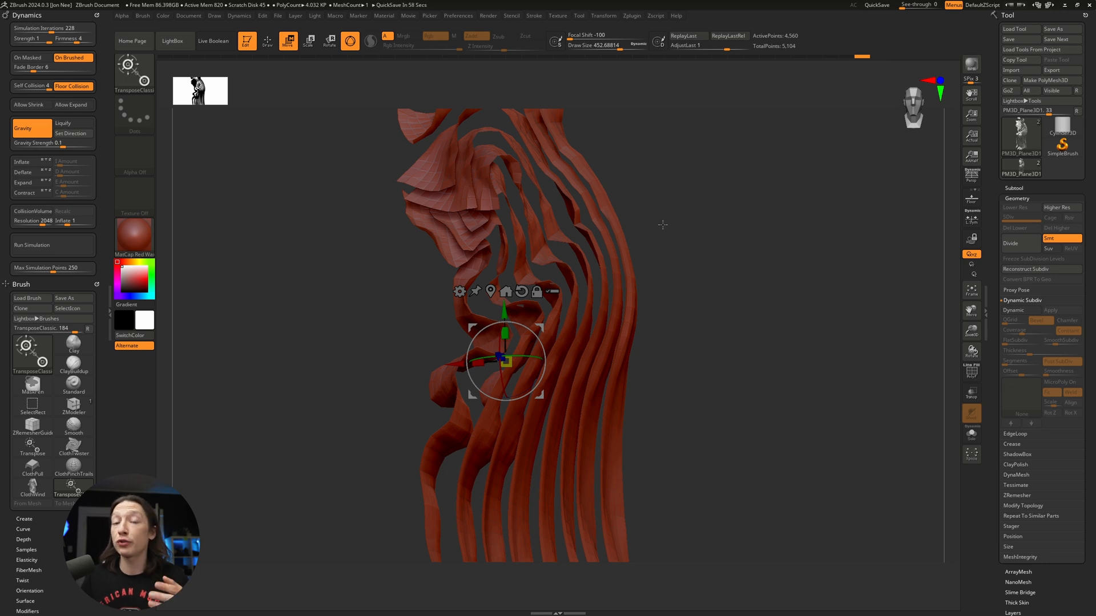
pyautogui.moveTo(679, 221)
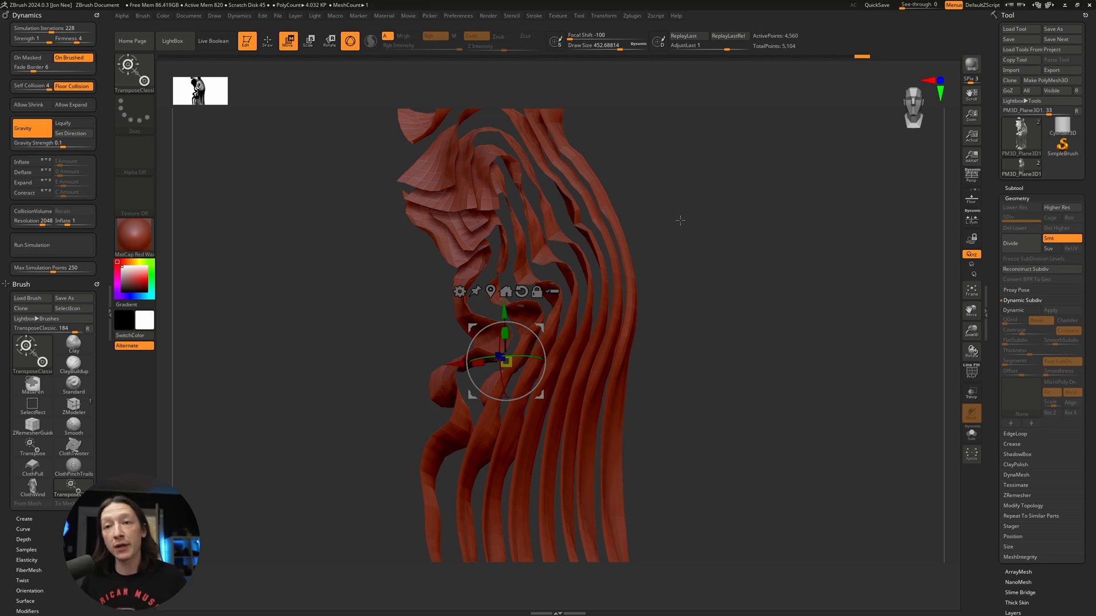
pyautogui.moveTo(687, 250)
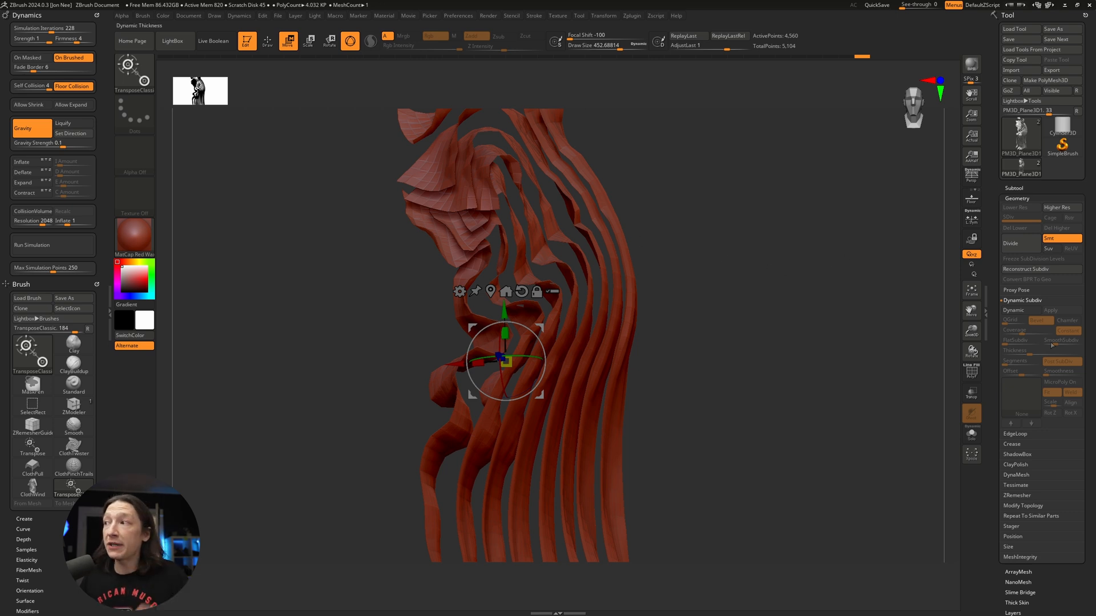
pyautogui.moveTo(707, 258)
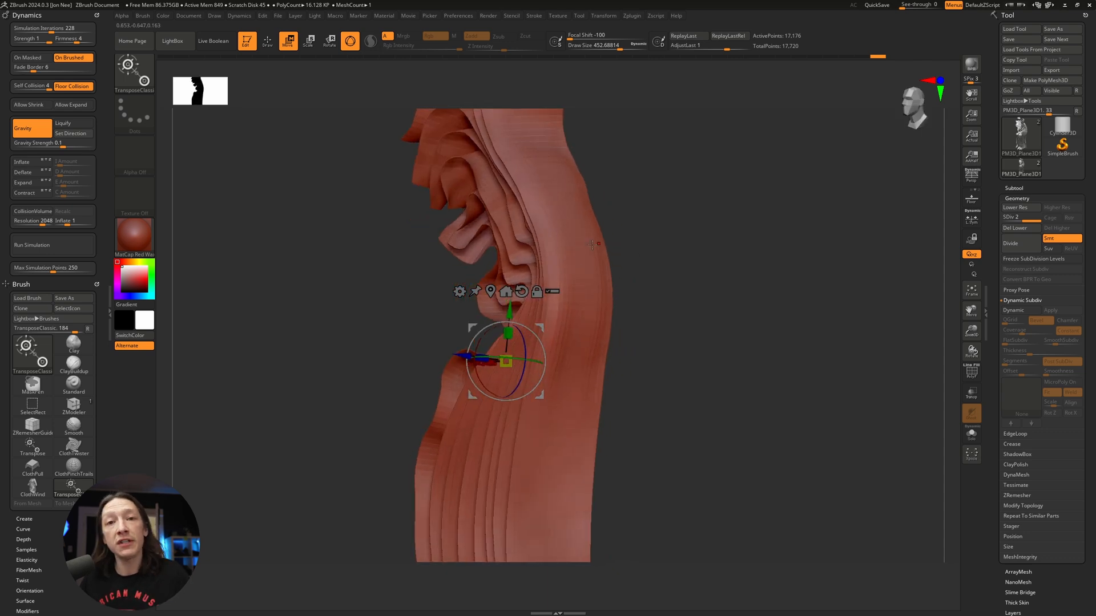
pyautogui.moveTo(971, 239)
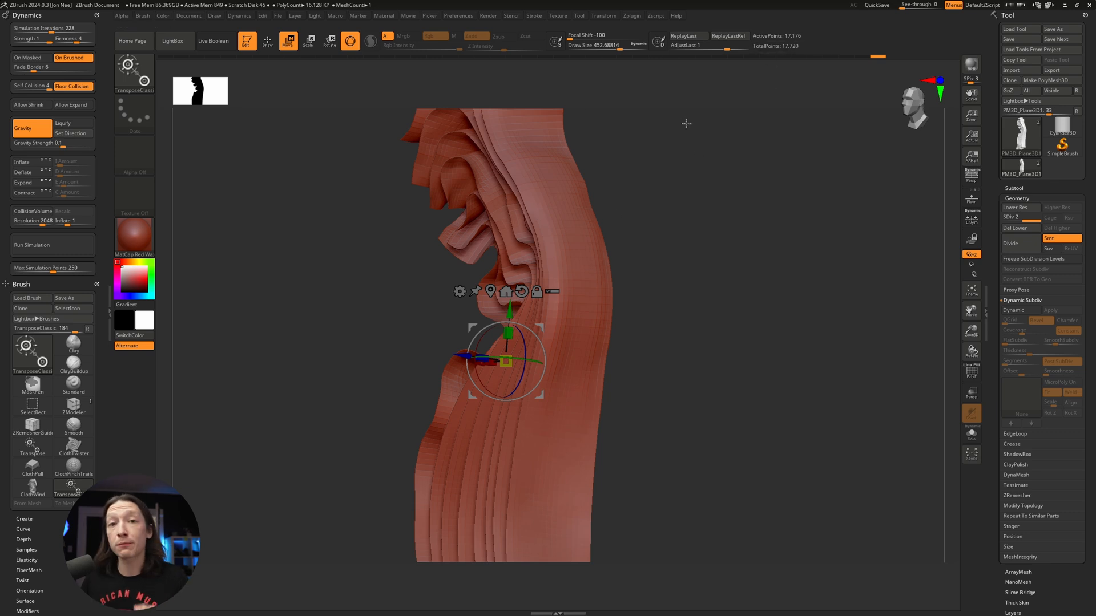
pyautogui.moveTo(594, 186)
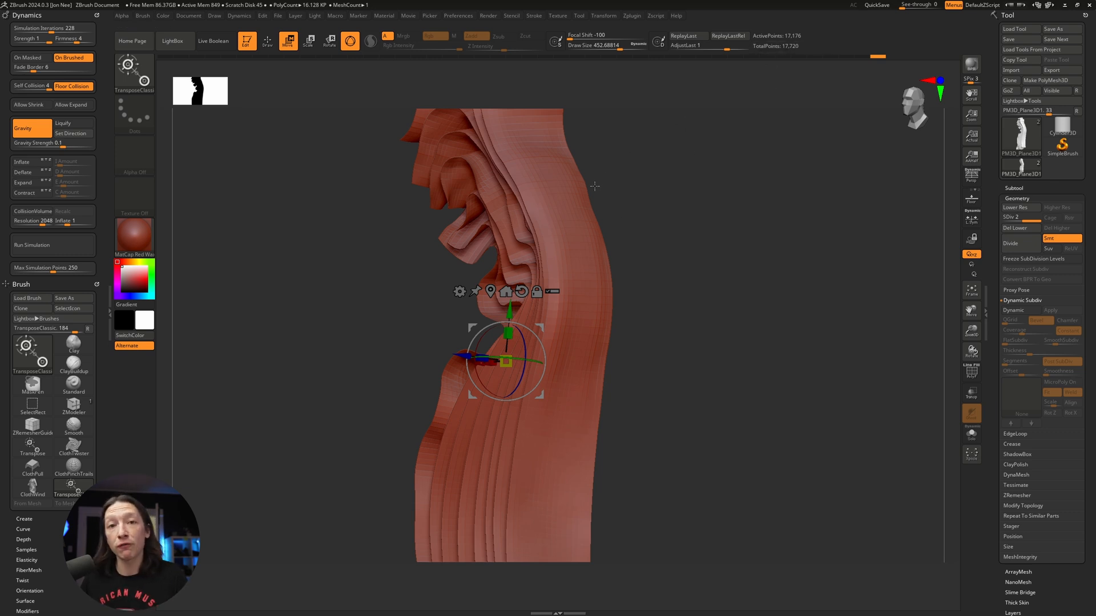
pyautogui.moveTo(774, 46)
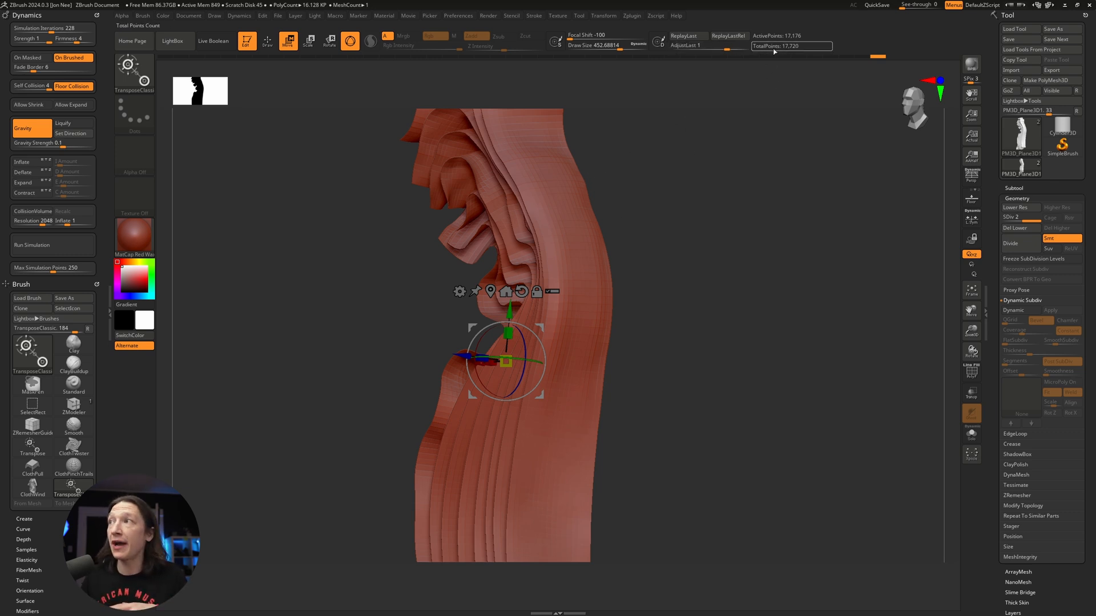
pyautogui.moveTo(1015, 227)
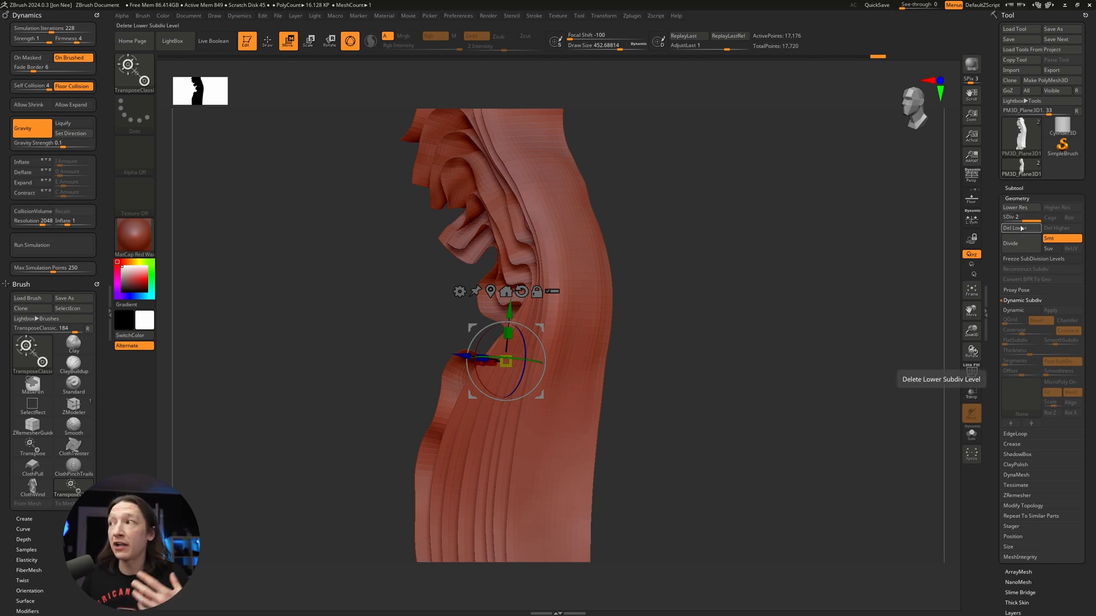
# - Delete the lower subdivision levels, keeping the roughly 17,700-point level
pyautogui.click(1017, 228)
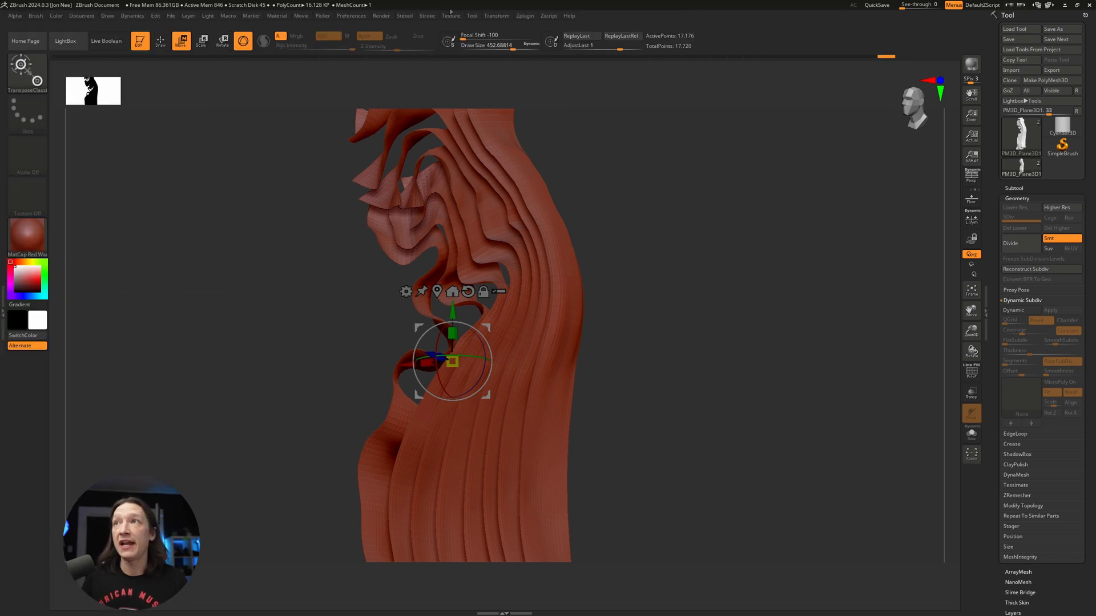
pyautogui.click(351, 16)
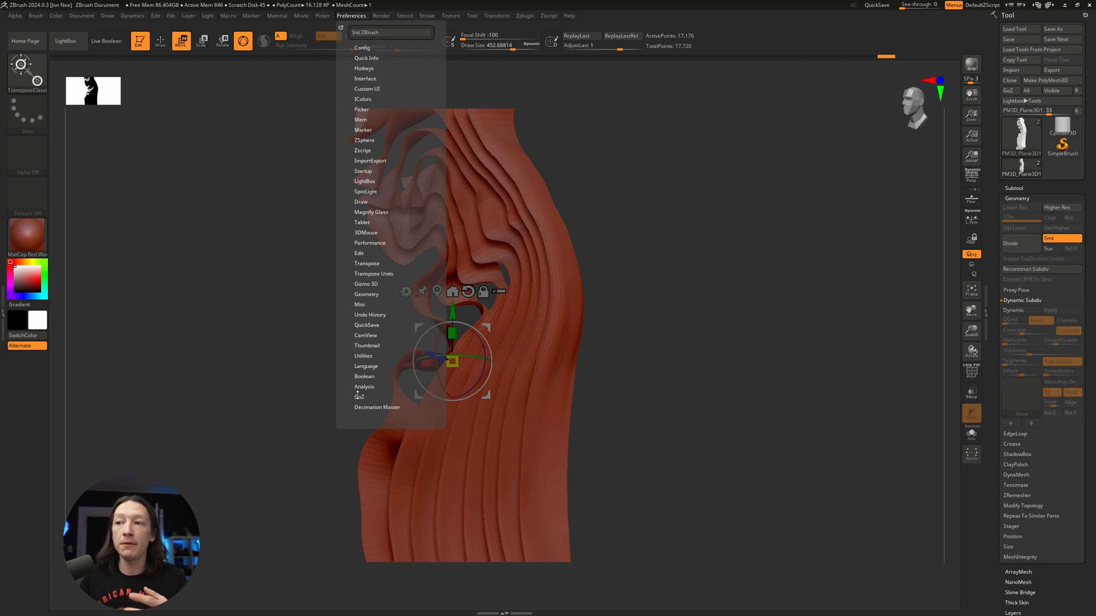
pyautogui.click(359, 396)
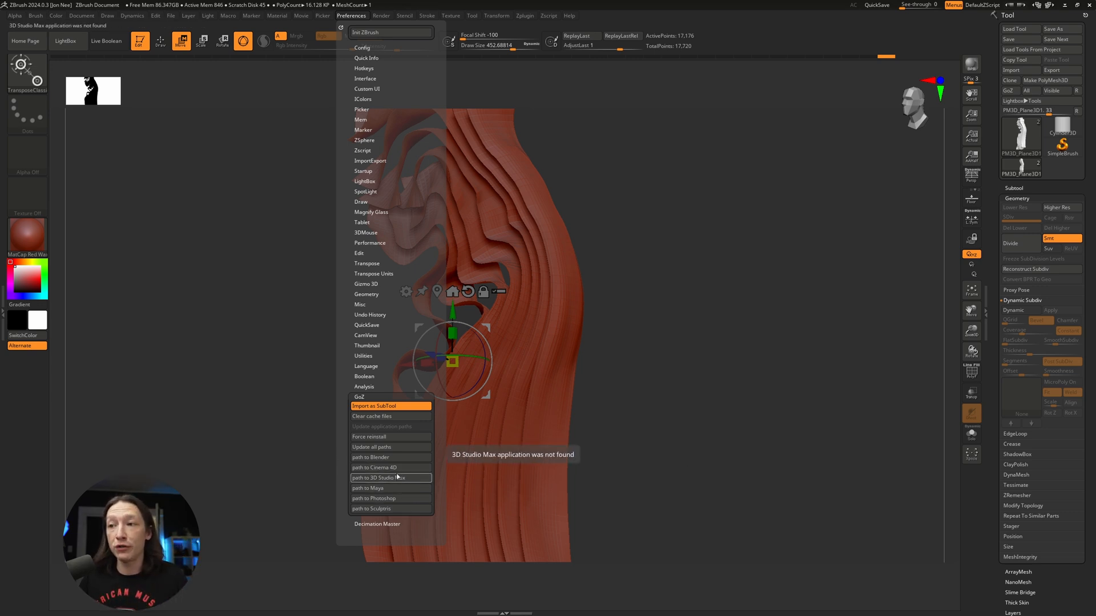
pyautogui.click(374, 468)
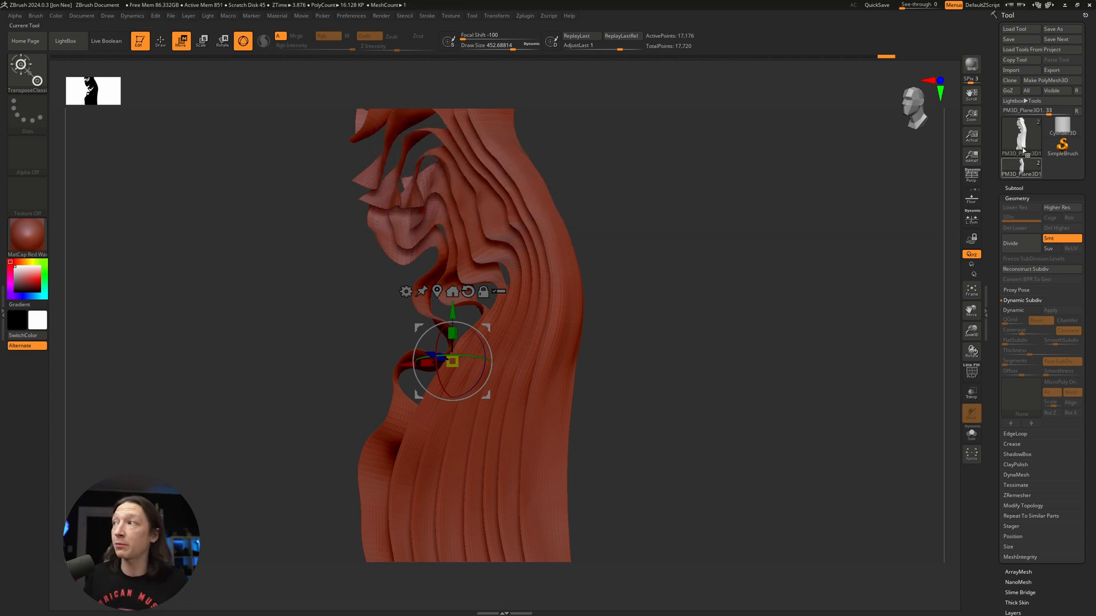
pyautogui.click(1009, 91)
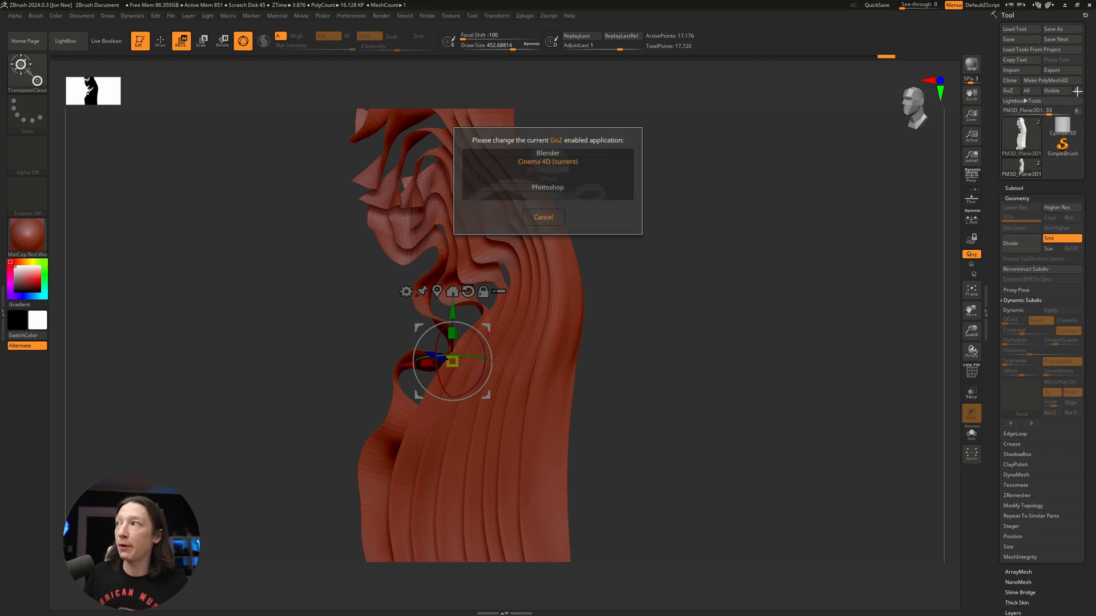
pyautogui.moveTo(449, 196)
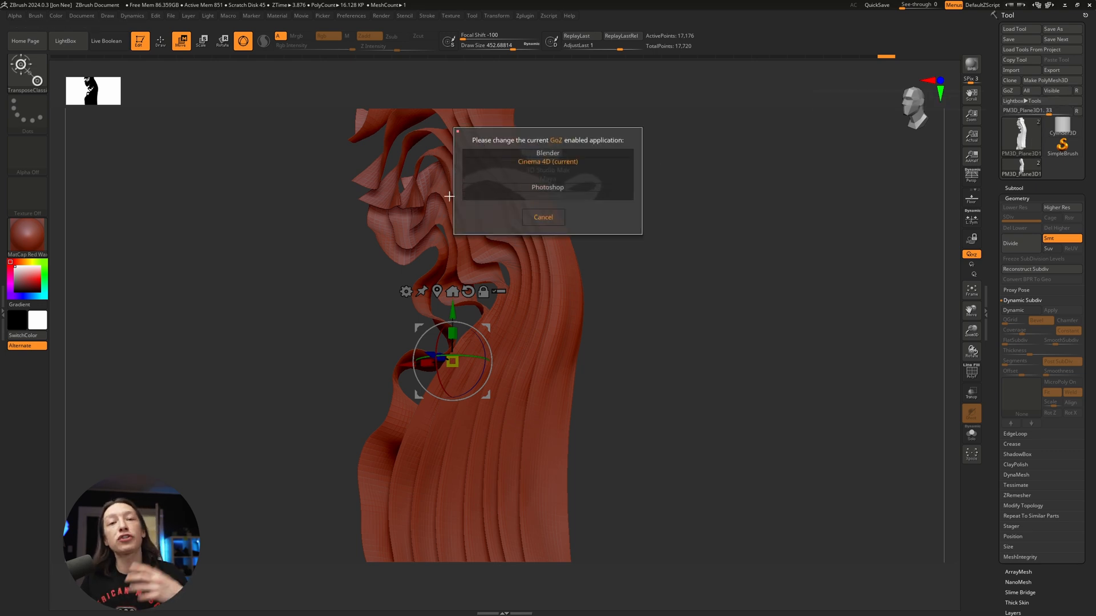
pyautogui.moveTo(441, 205)
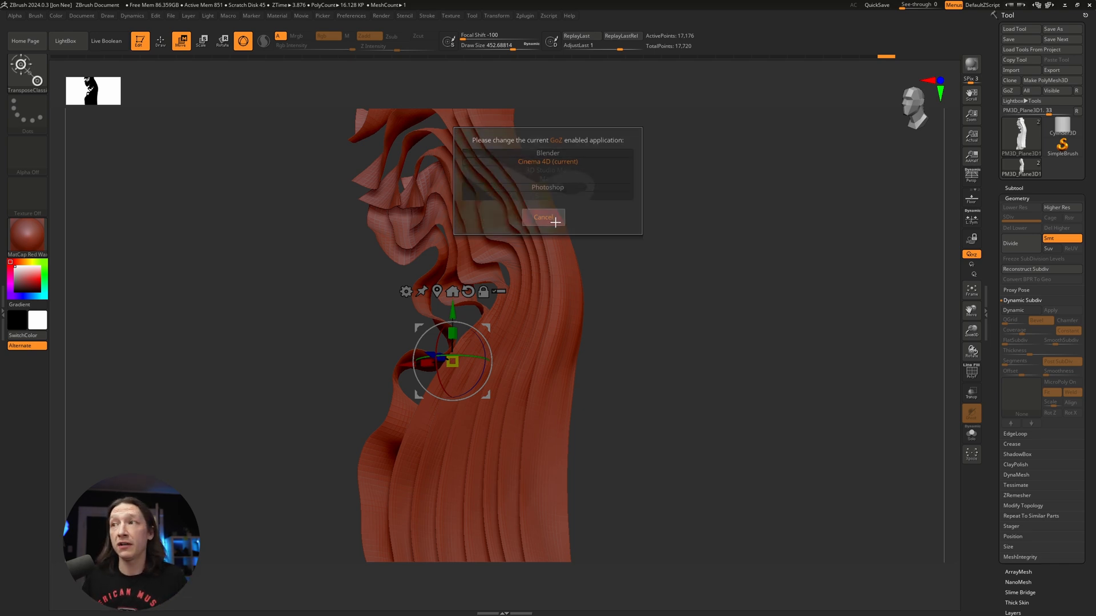
pyautogui.click(546, 217)
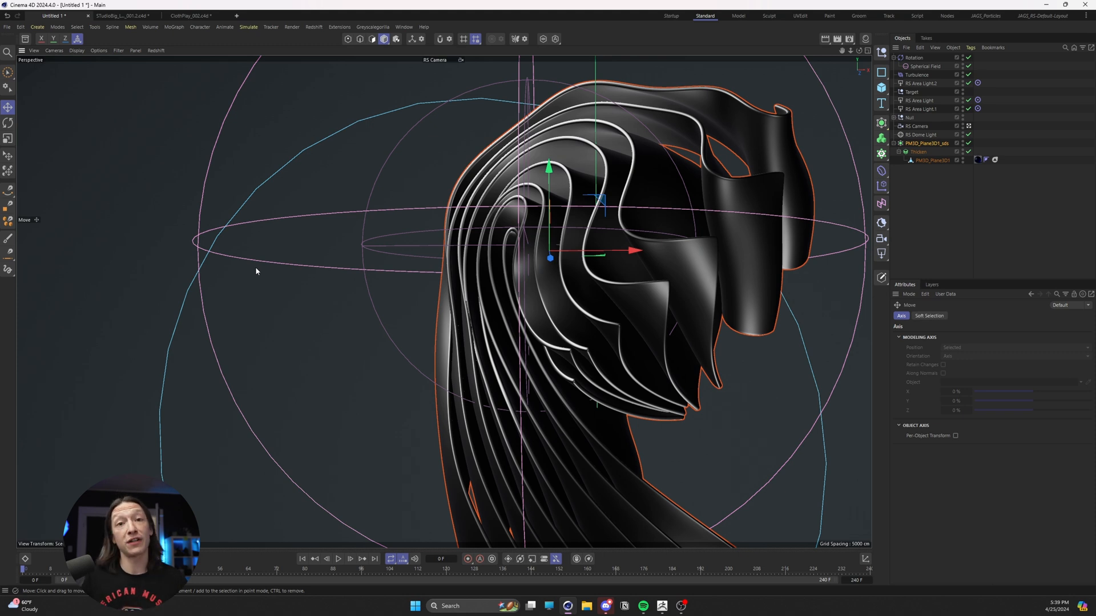
# - Remove the old PM3D_Plane3D1 ribbon mesh from under Thicken
pyautogui.click(930, 160)
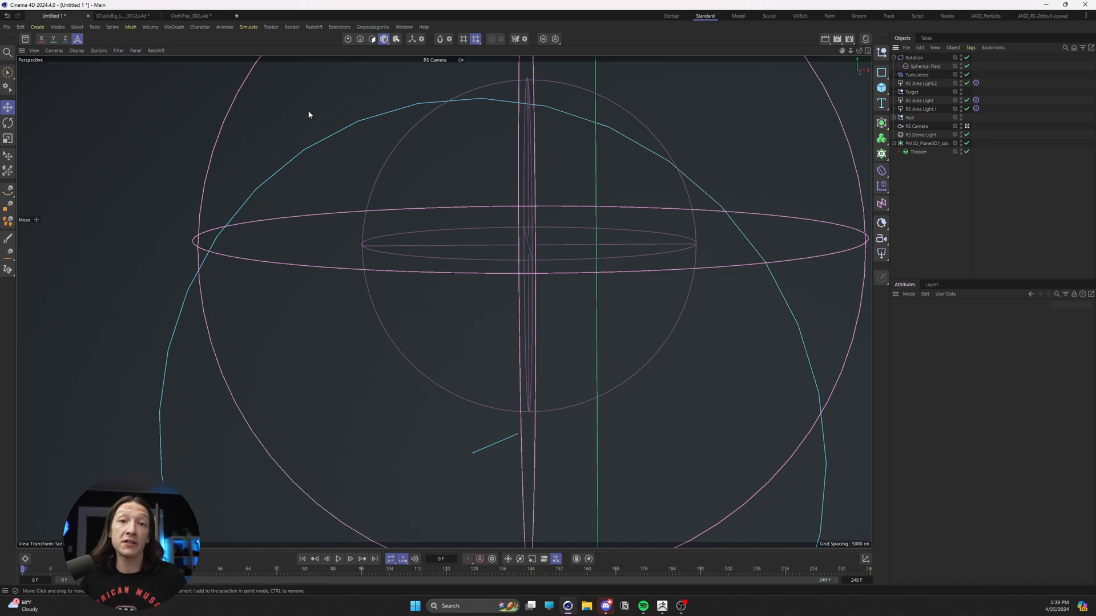
pyautogui.click(339, 26)
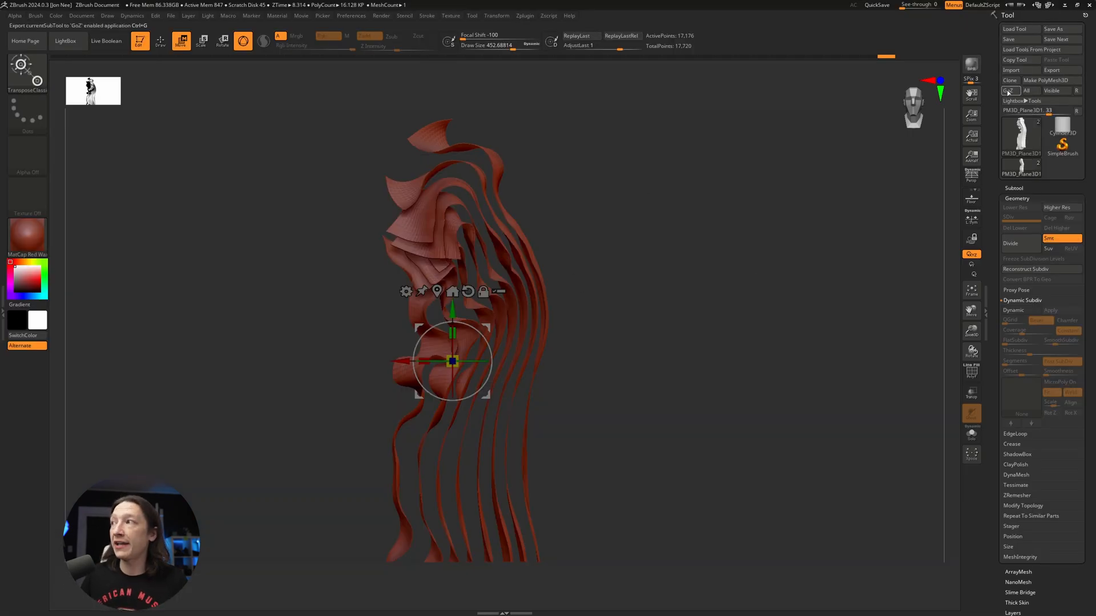
# - GoZ the ribbon into Cinema 4D, nest it under Thicken inside the subdivision surface
pyautogui.click(1014, 113)
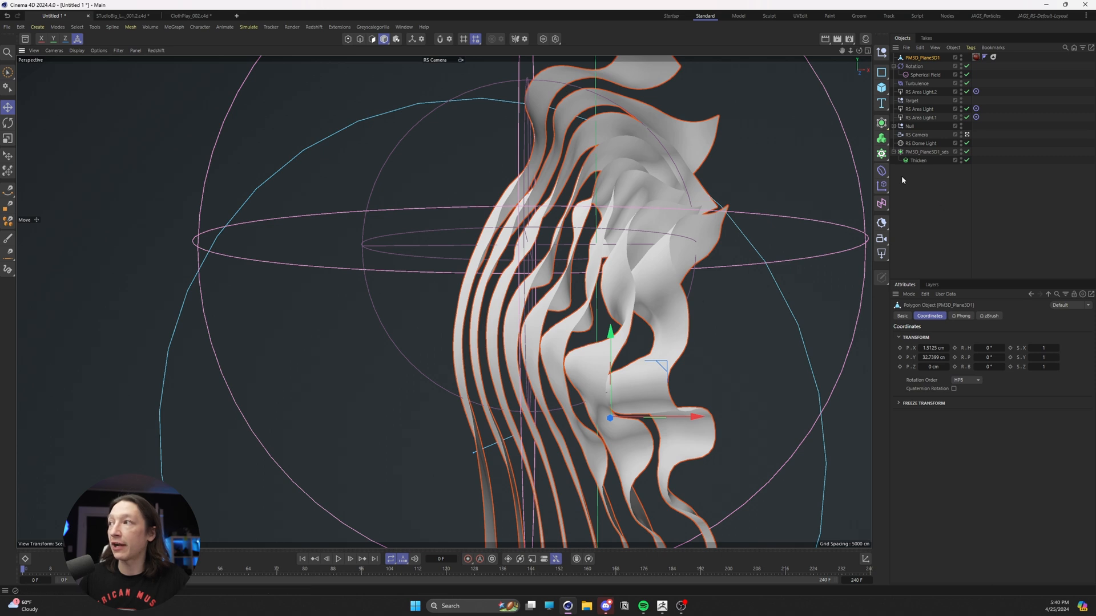
pyautogui.moveTo(909, 233)
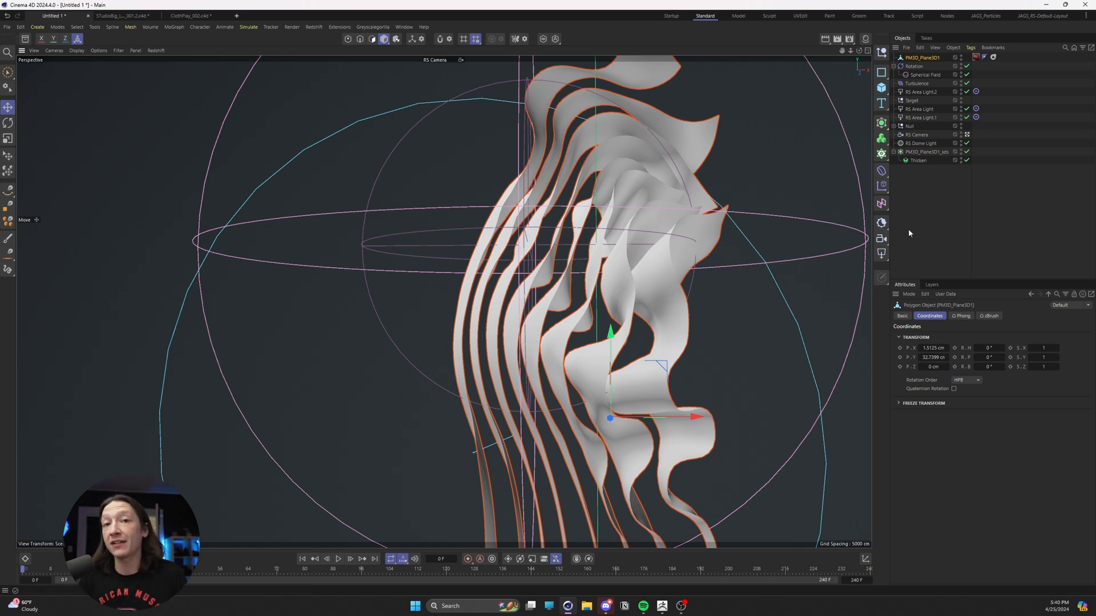
pyautogui.moveTo(858, 150)
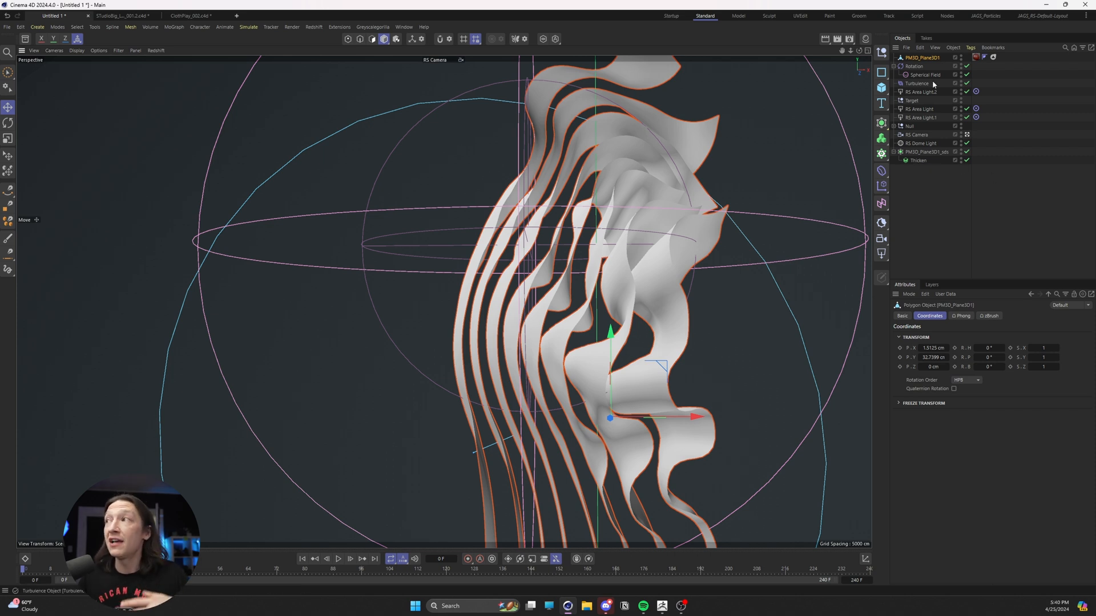
pyautogui.moveTo(869, 51)
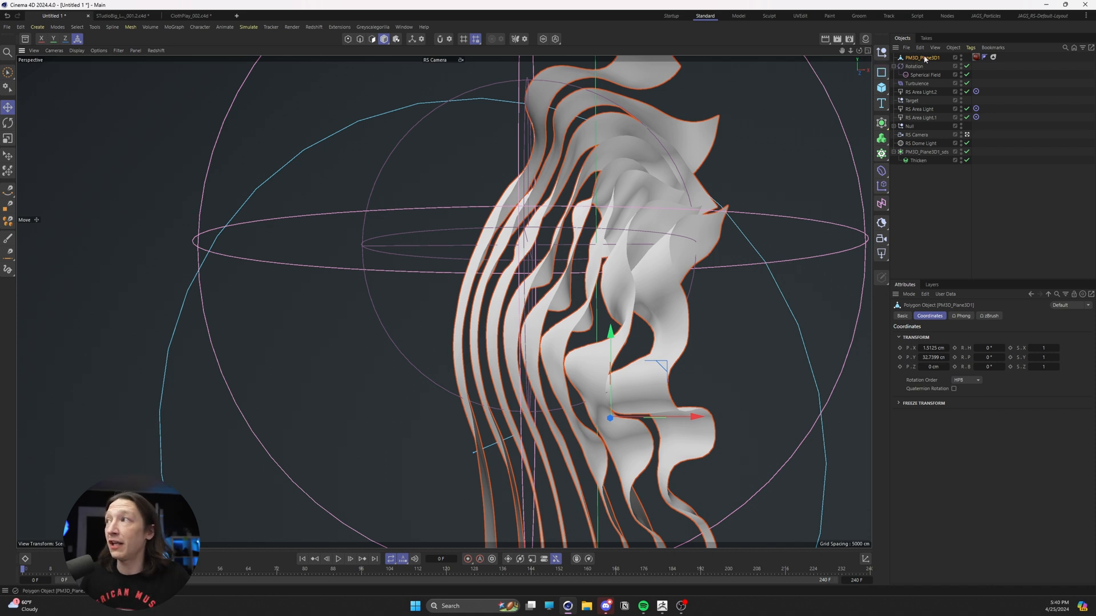
pyautogui.click(919, 160)
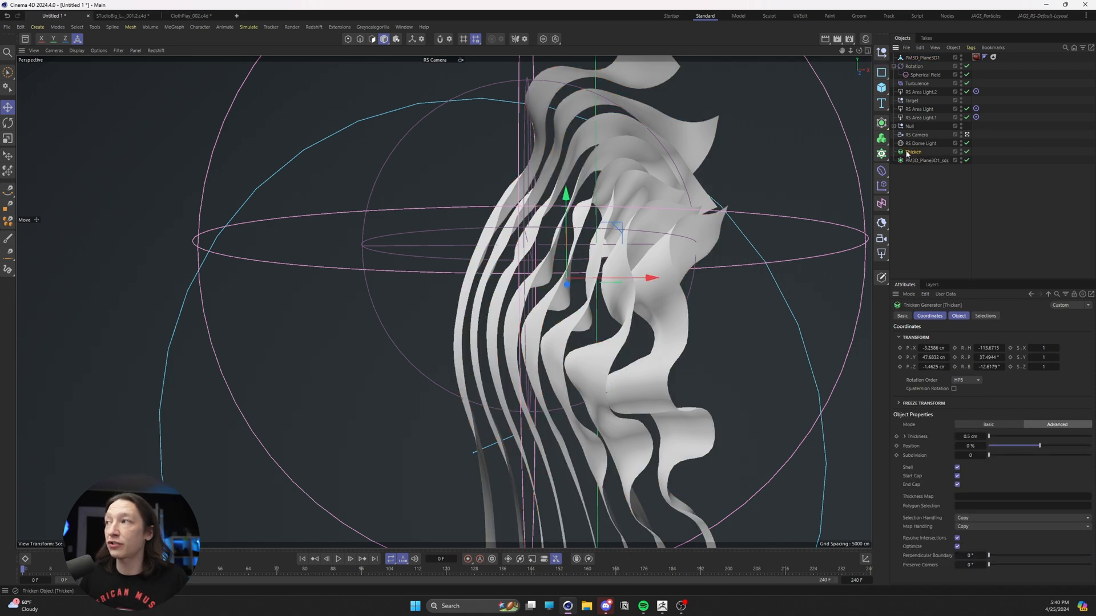
pyautogui.click(916, 151)
pyautogui.write('0.1')
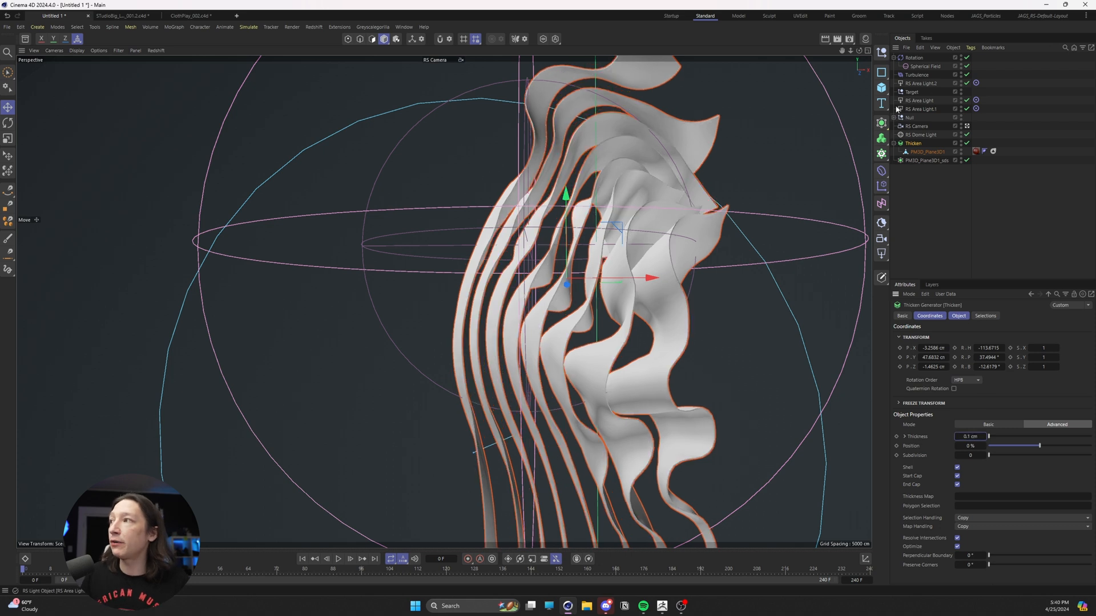
pyautogui.click(912, 143)
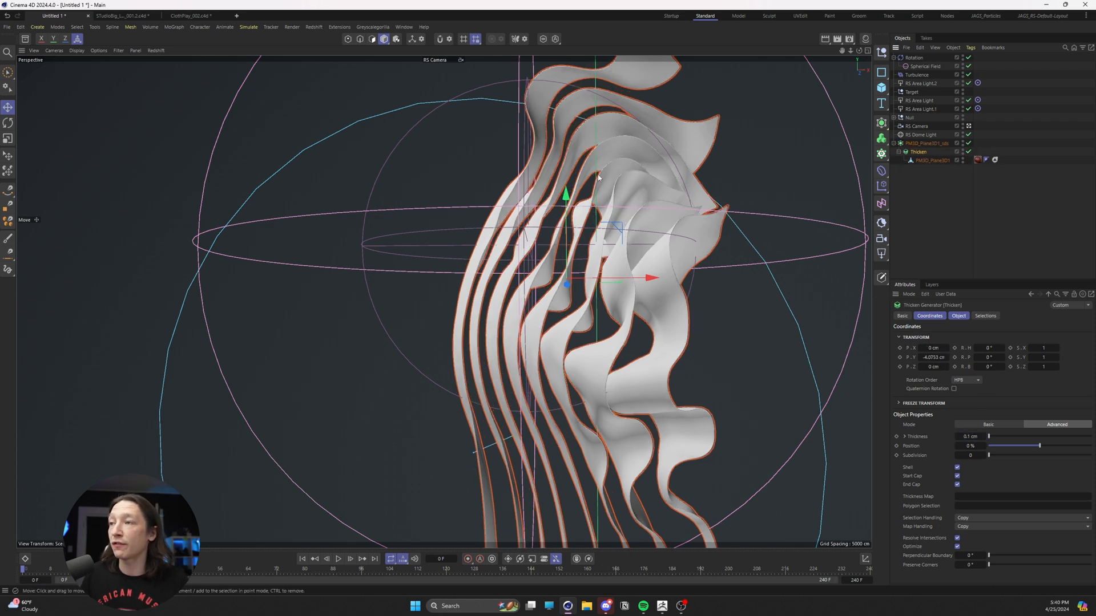
pyautogui.click(930, 143)
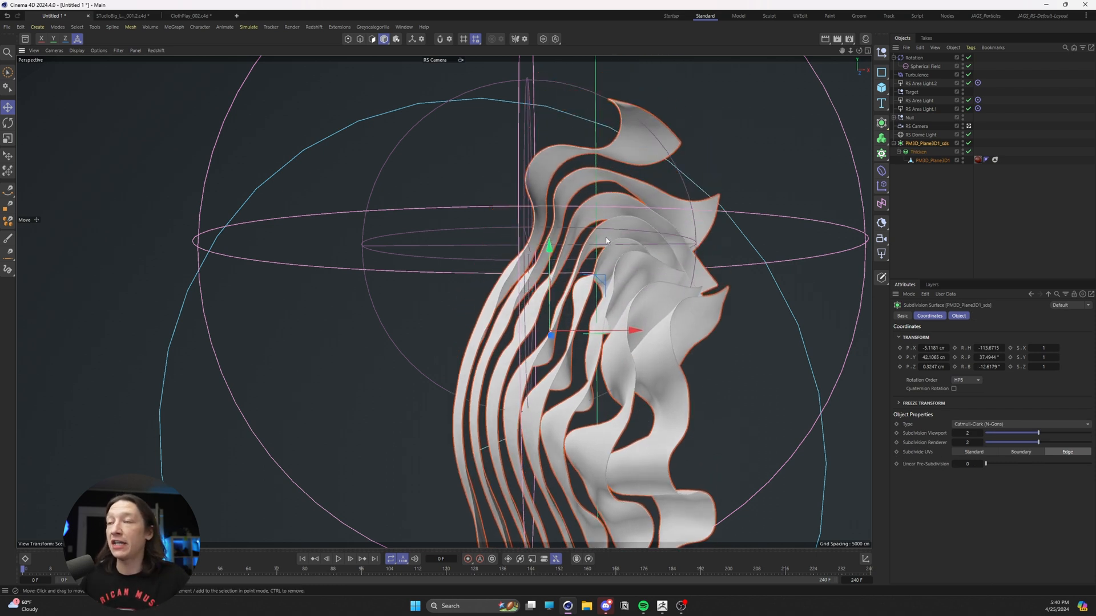
pyautogui.moveTo(632, 87)
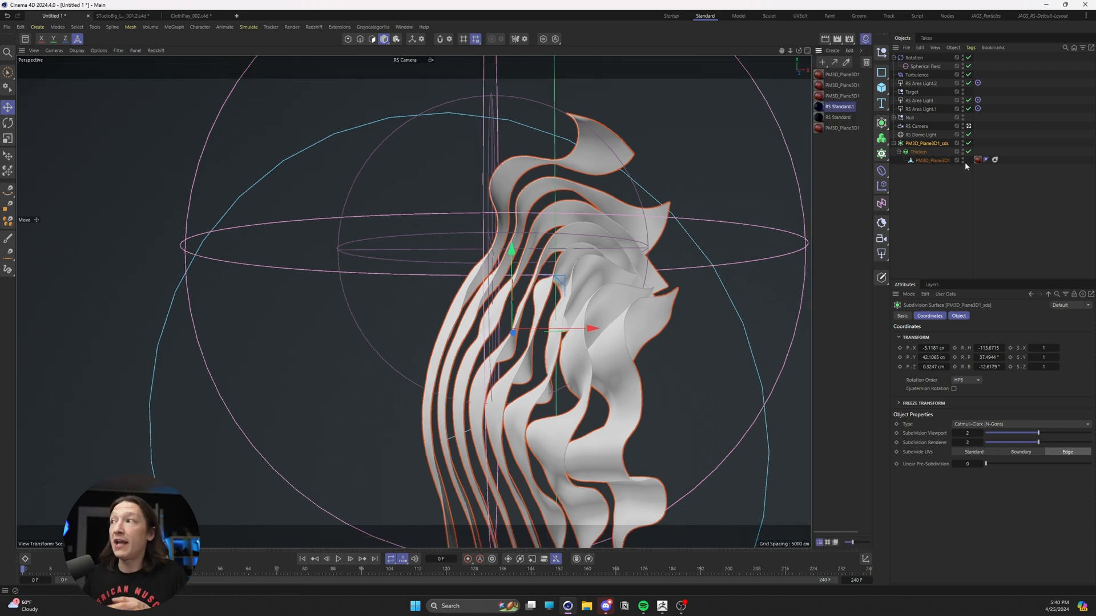
pyautogui.moveTo(965, 162)
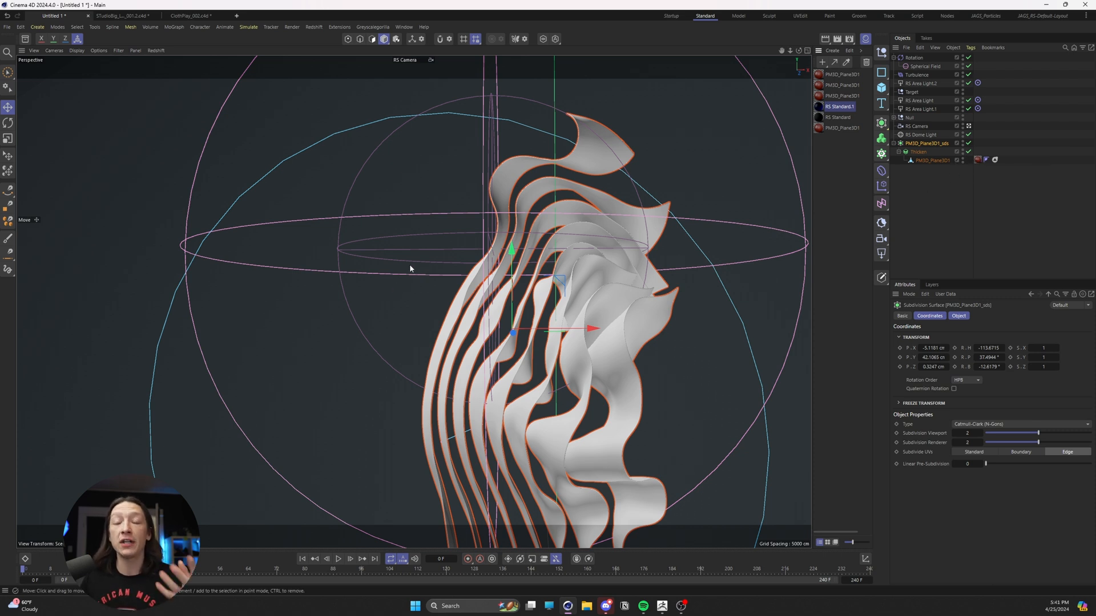
pyautogui.moveTo(404, 245)
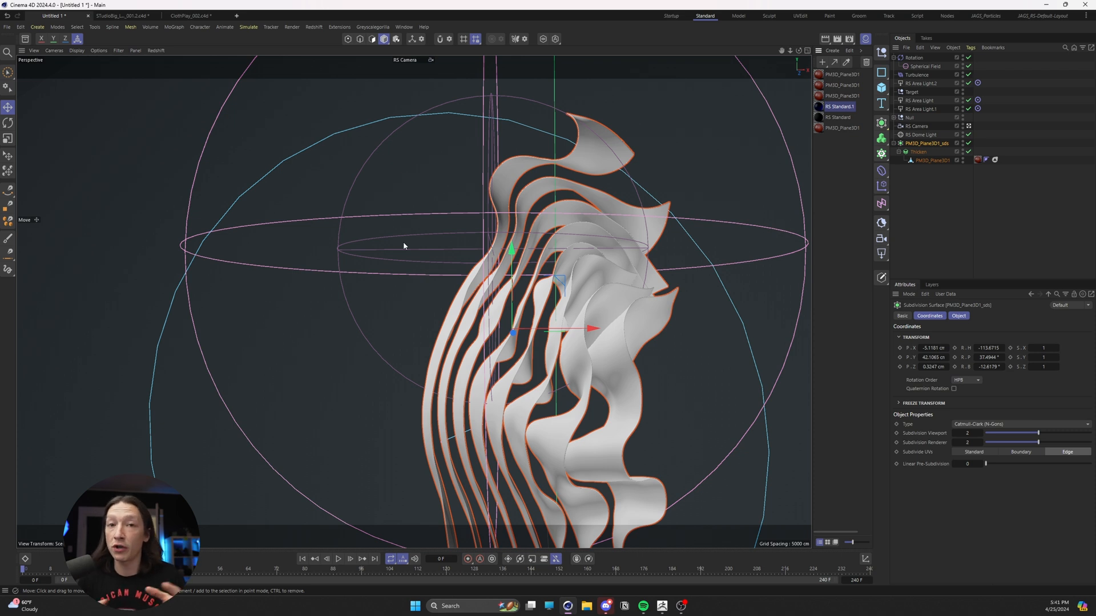
pyautogui.moveTo(872, 105)
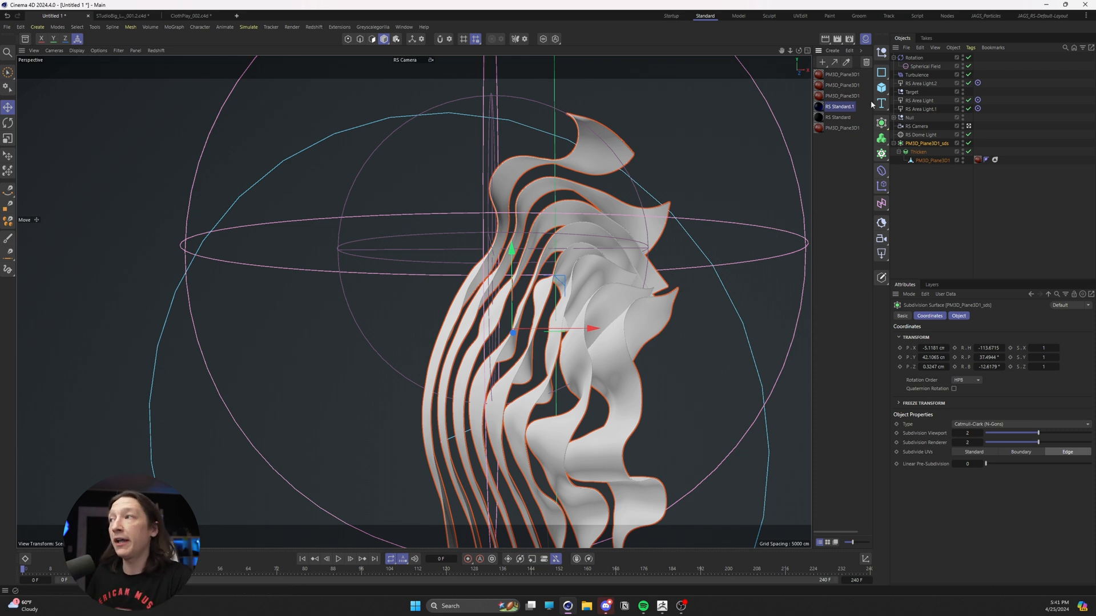
pyautogui.moveTo(820, 108)
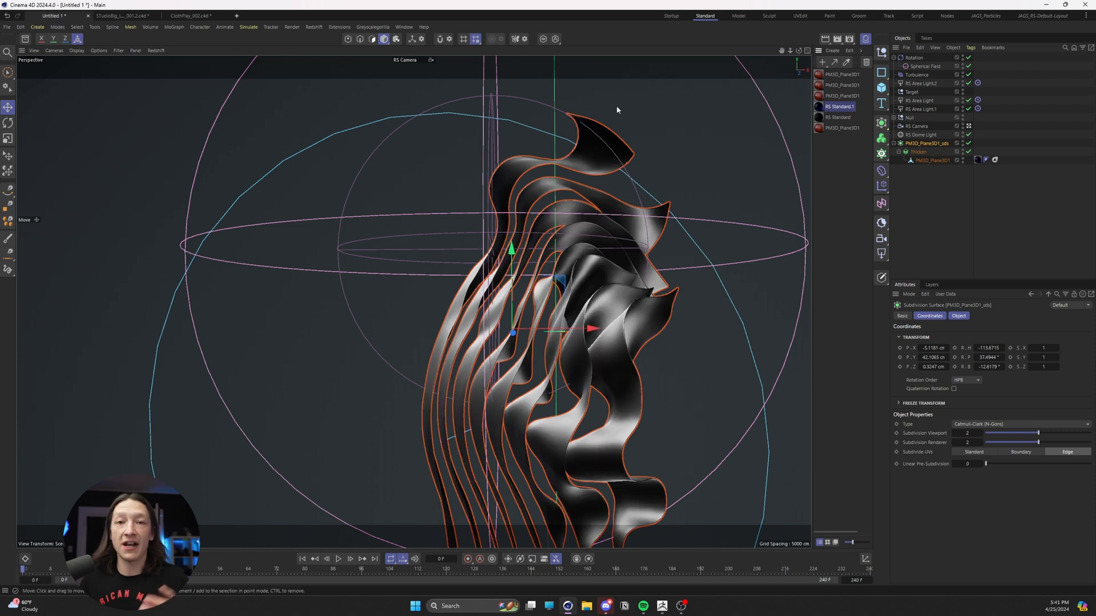
pyautogui.moveTo(533, 227)
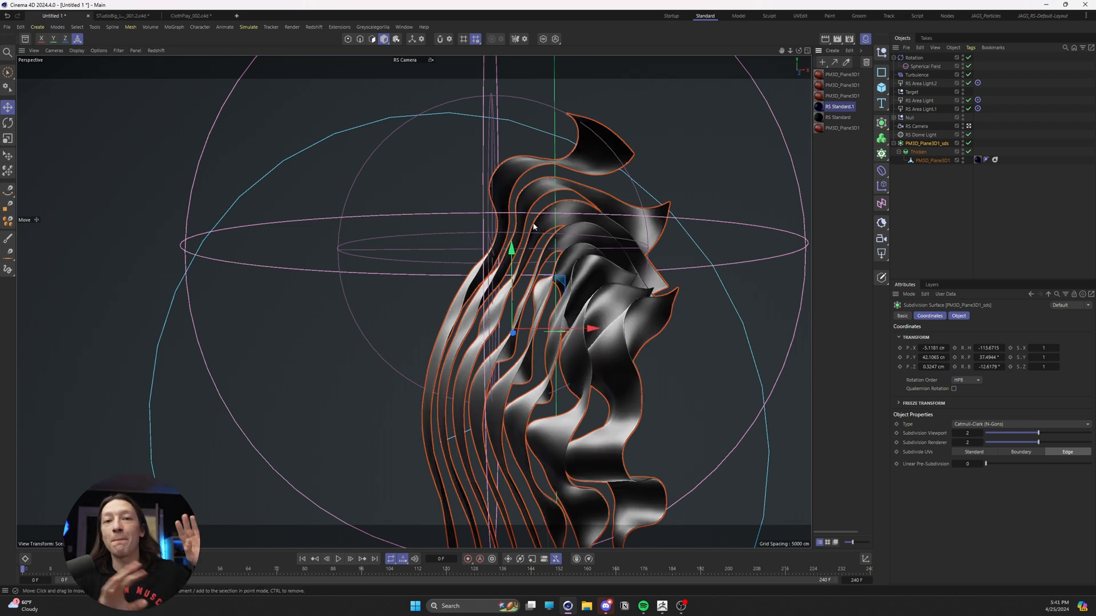
pyautogui.moveTo(555, 127)
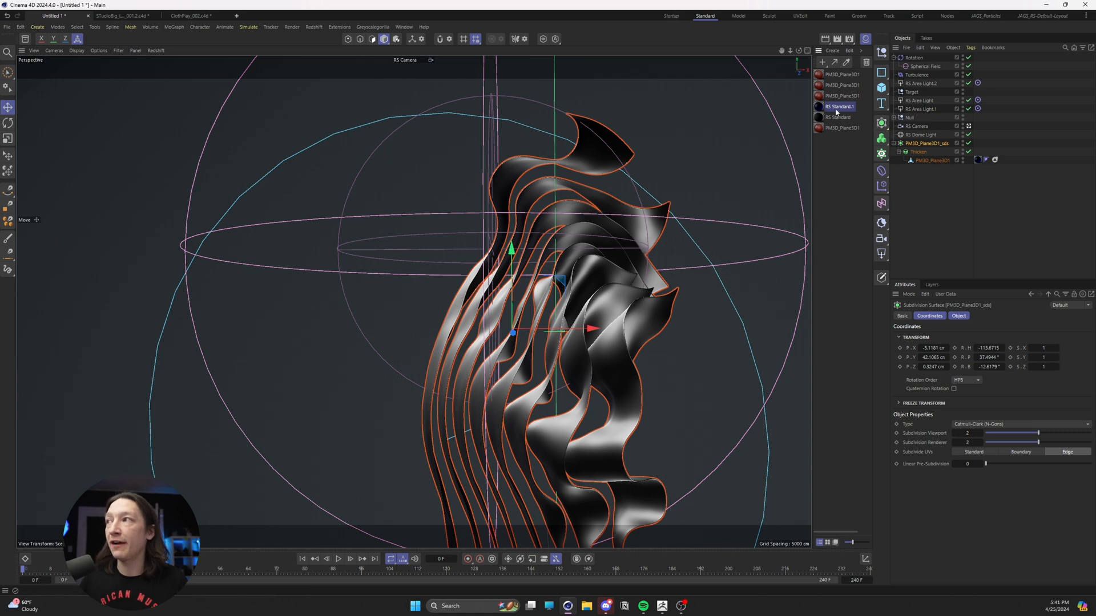
pyautogui.doubleClick(839, 107)
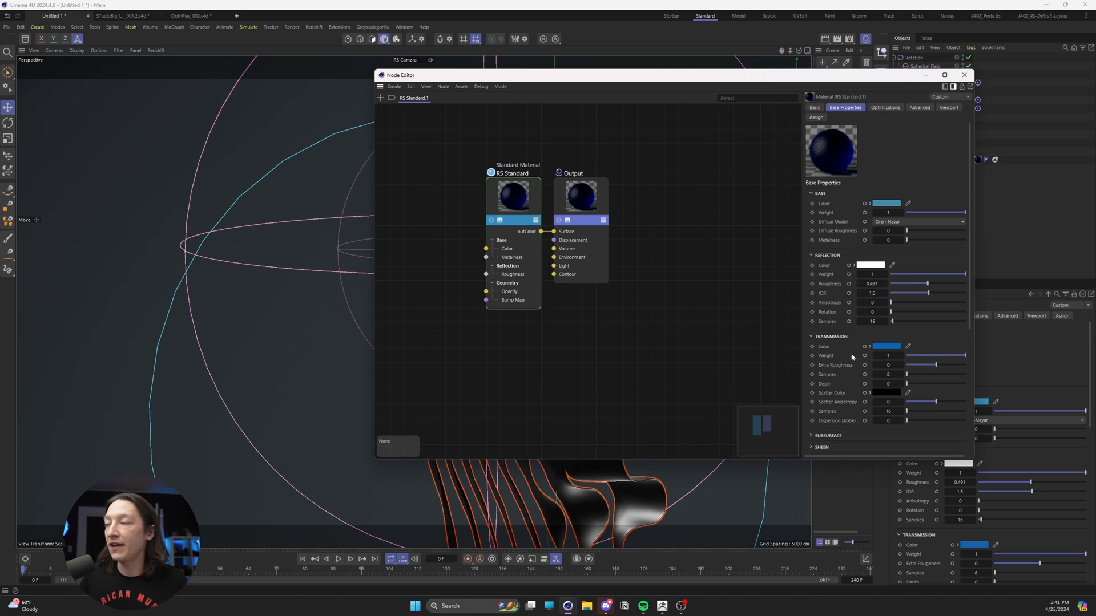
pyautogui.scroll(-3)
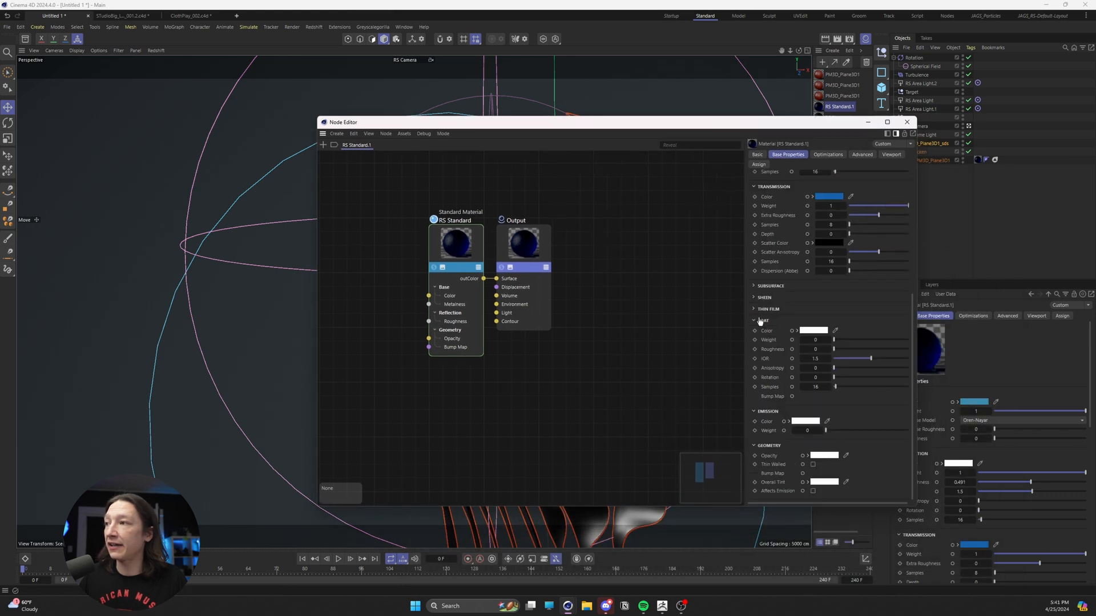
pyautogui.click(769, 286)
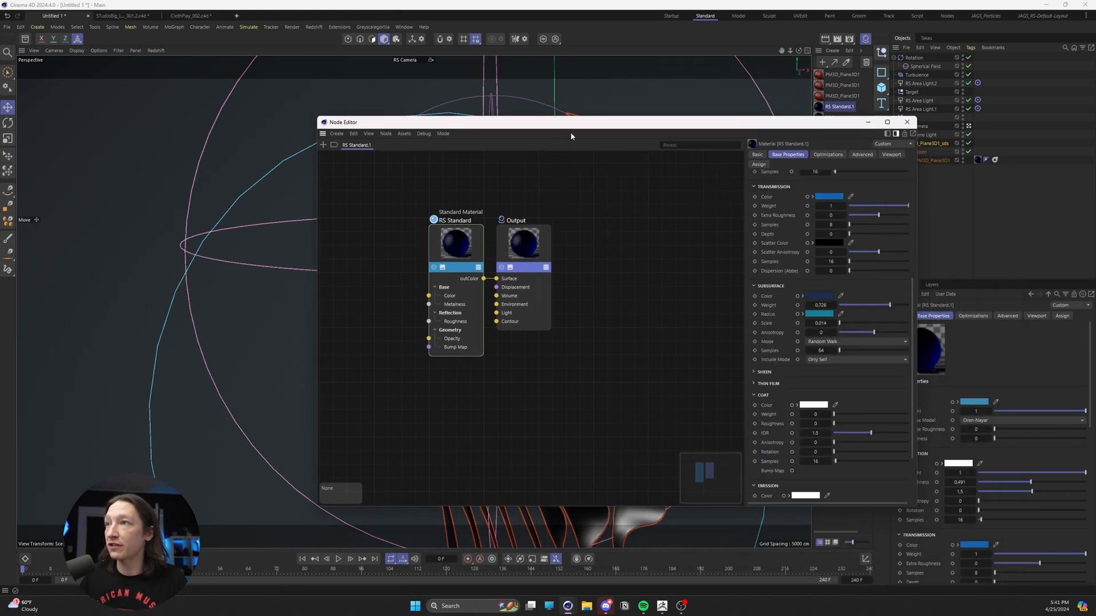
pyautogui.click(906, 122)
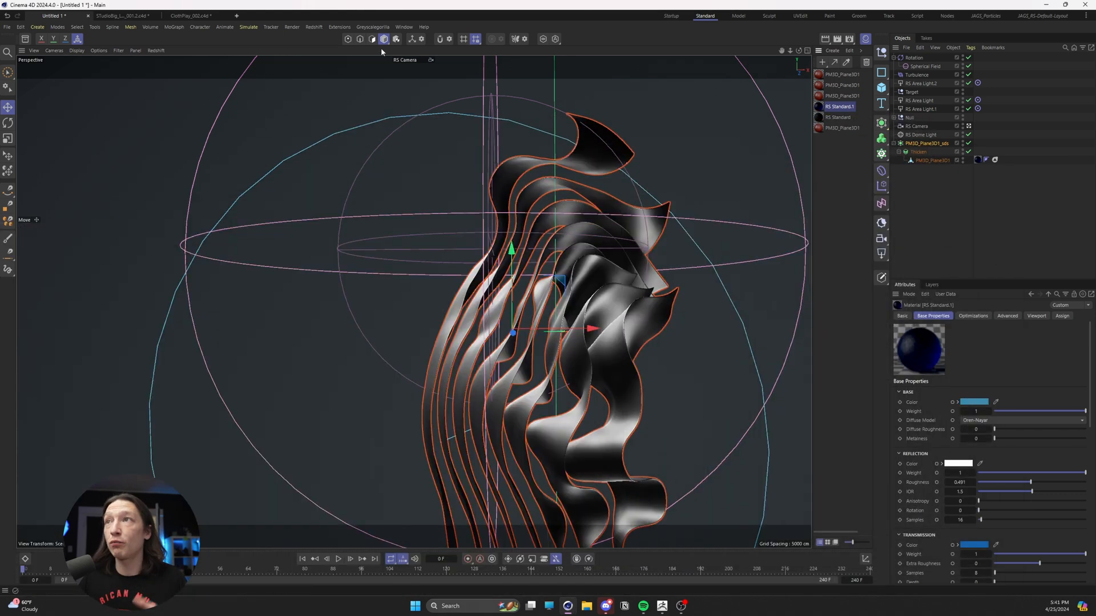
# - Open RS RenderView, start rendering, and tweak the Thicken generator's thickness
pyautogui.click(313, 27)
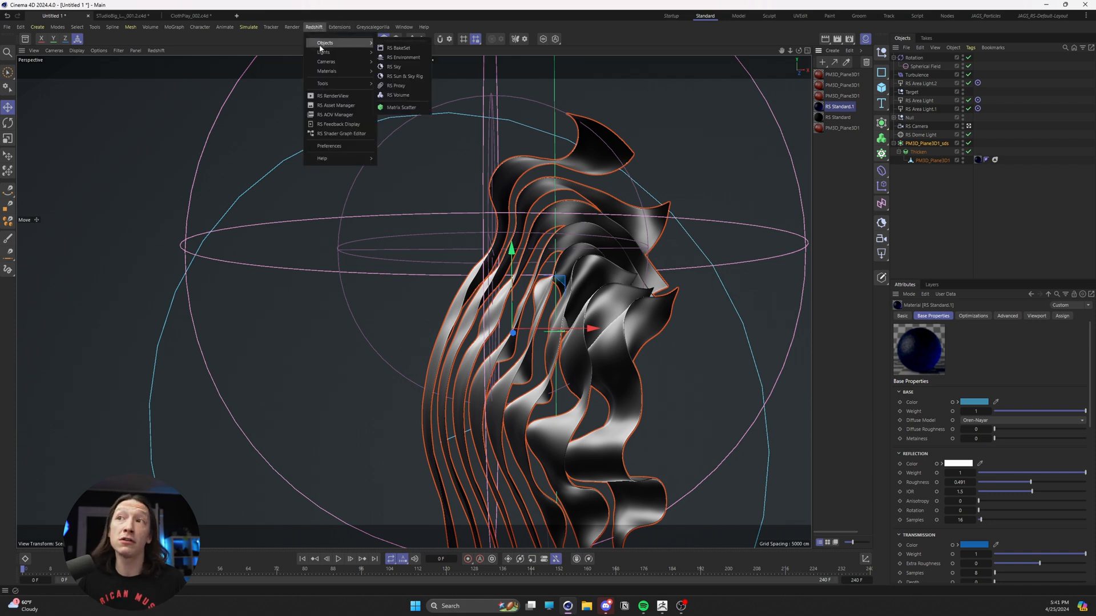
pyautogui.moveTo(332, 96)
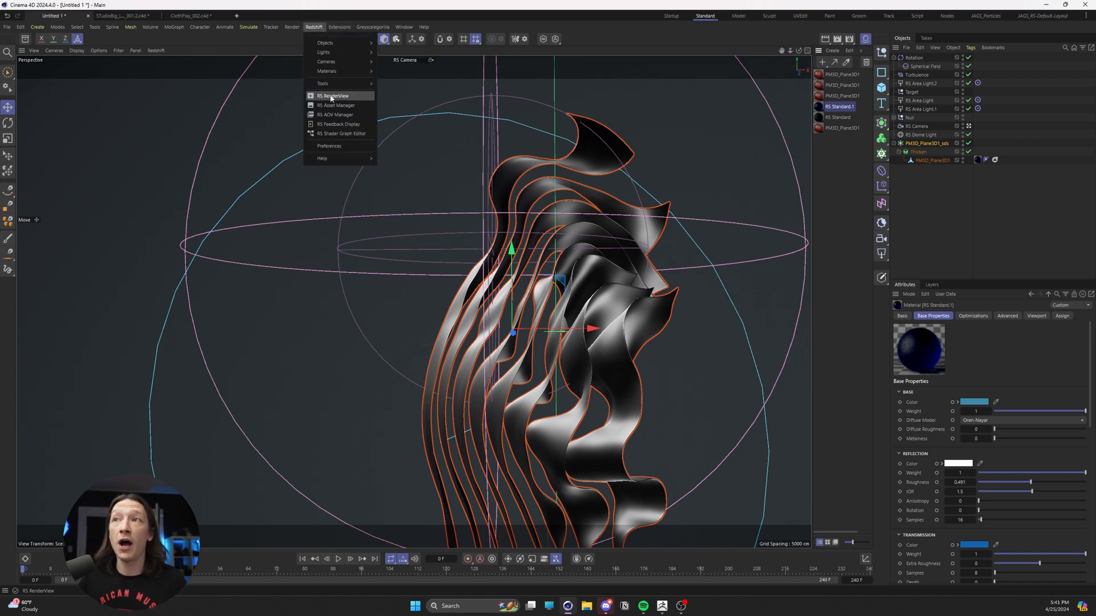
pyautogui.click(333, 96)
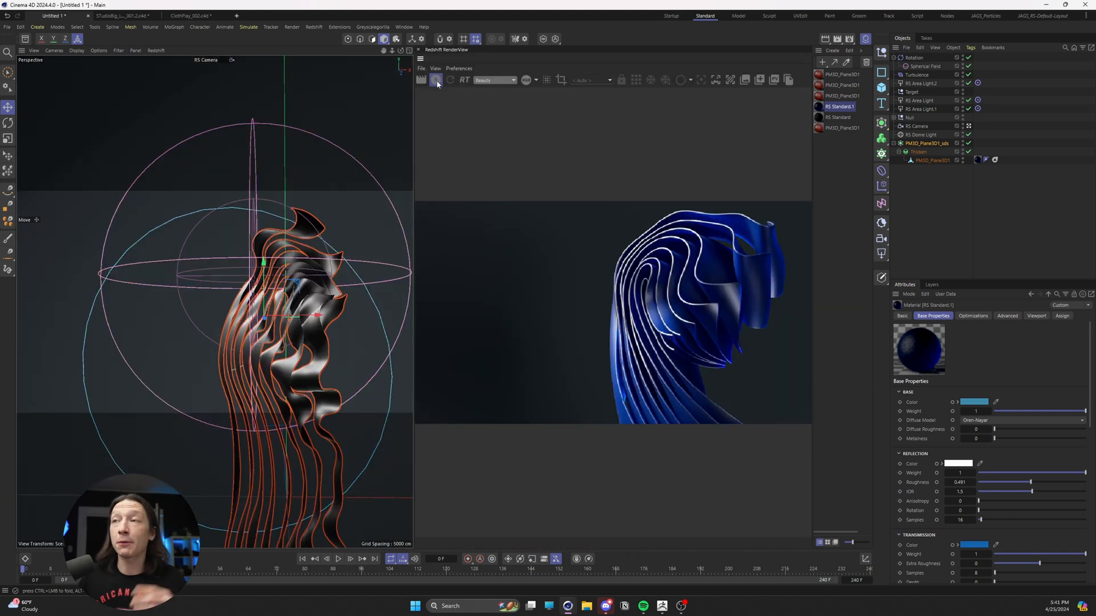
pyautogui.click(435, 80)
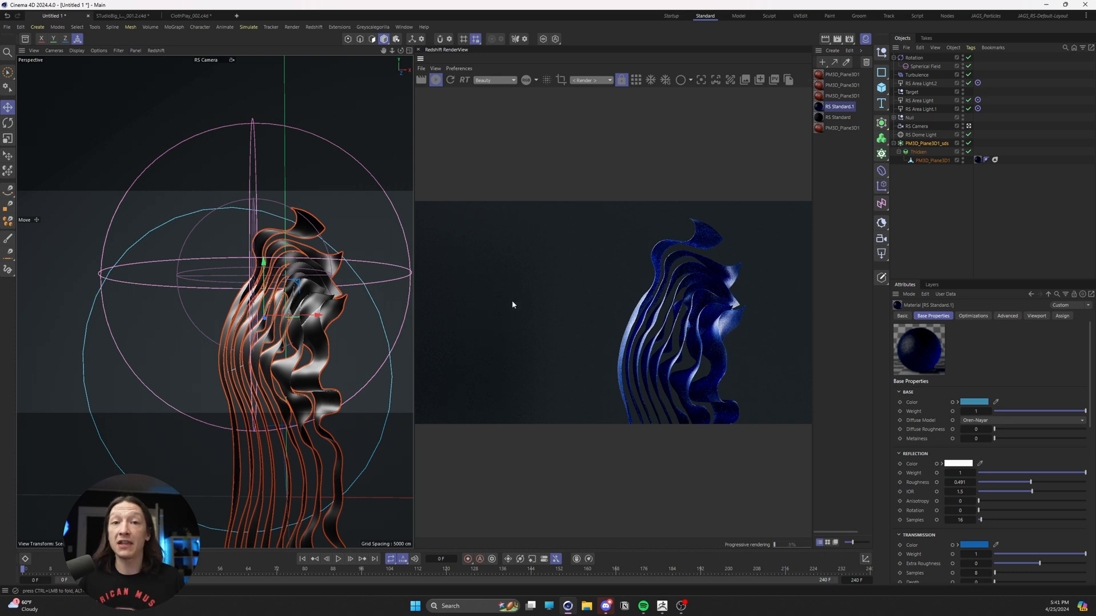
pyautogui.click(918, 152)
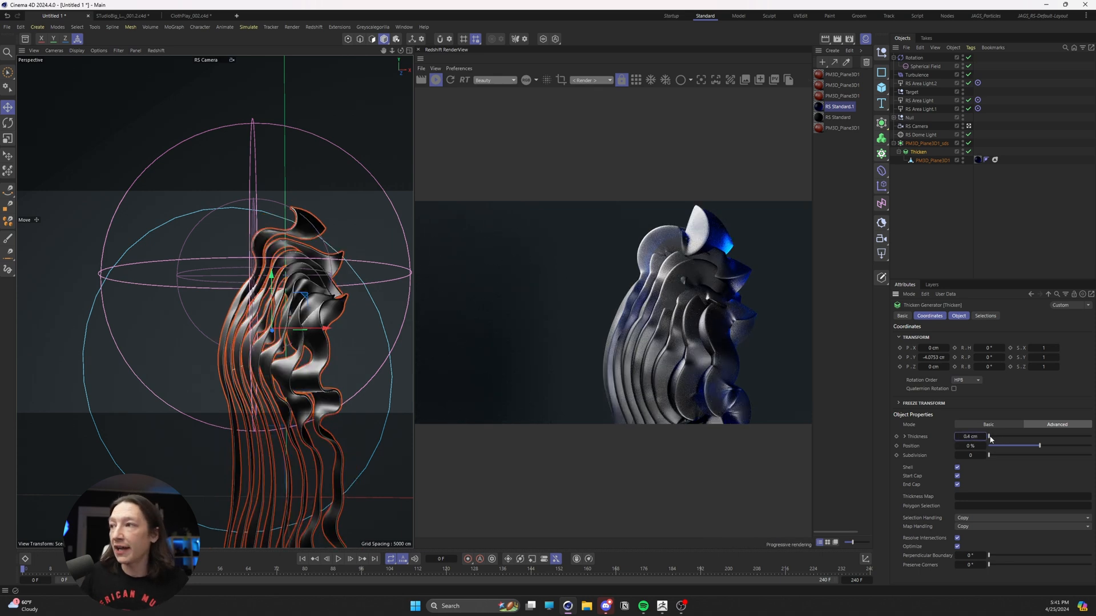
pyautogui.click(931, 160)
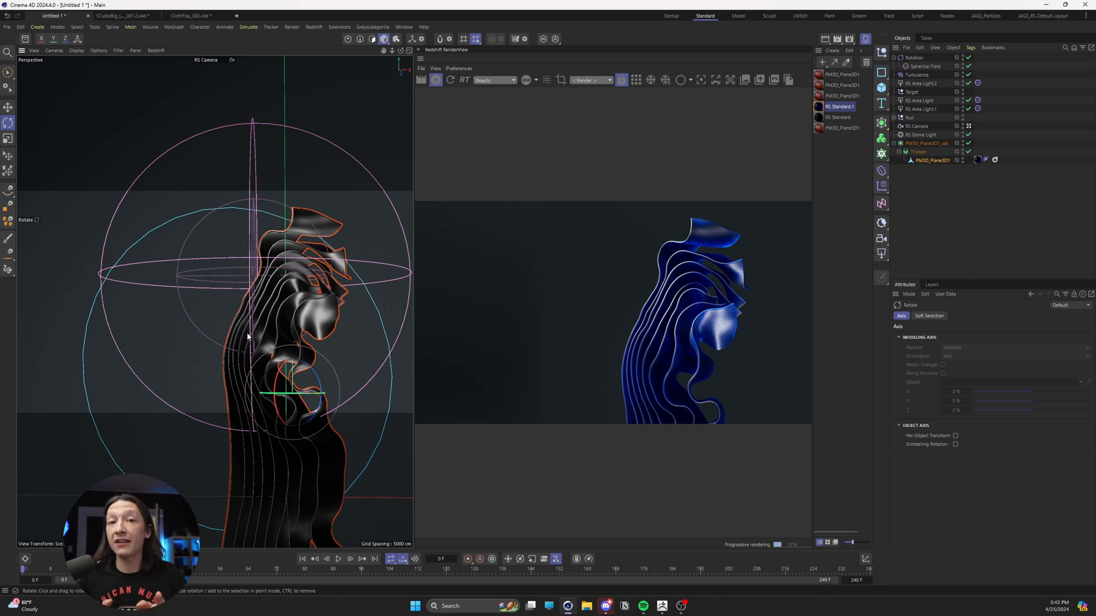
# - Stop the interactive render and add a Cloth tag to PM3D_Plane3D1
pyautogui.click(435, 80)
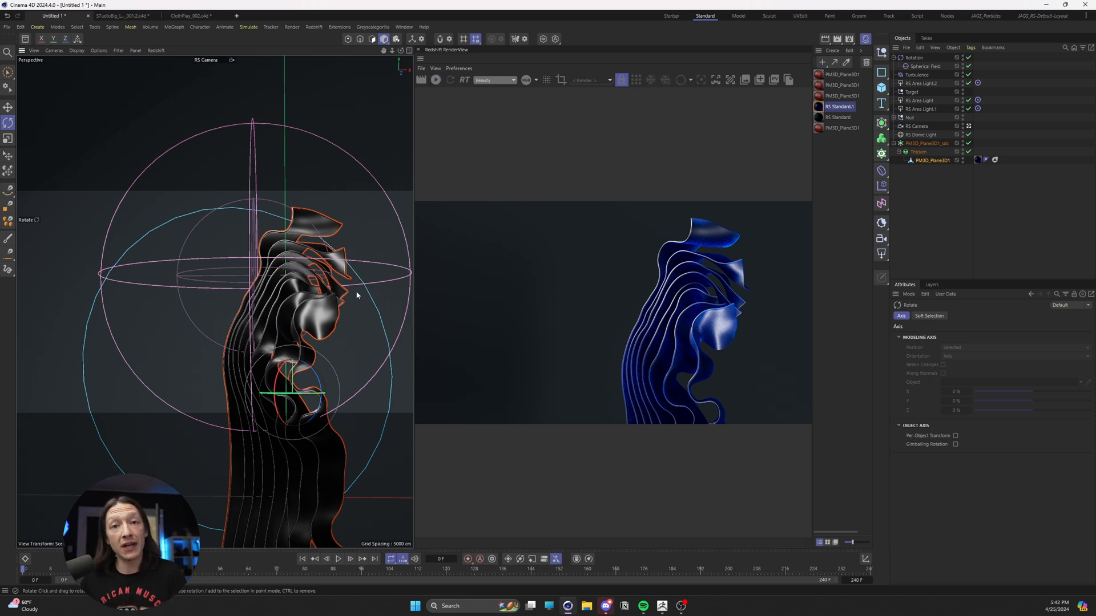
pyautogui.moveTo(835, 158)
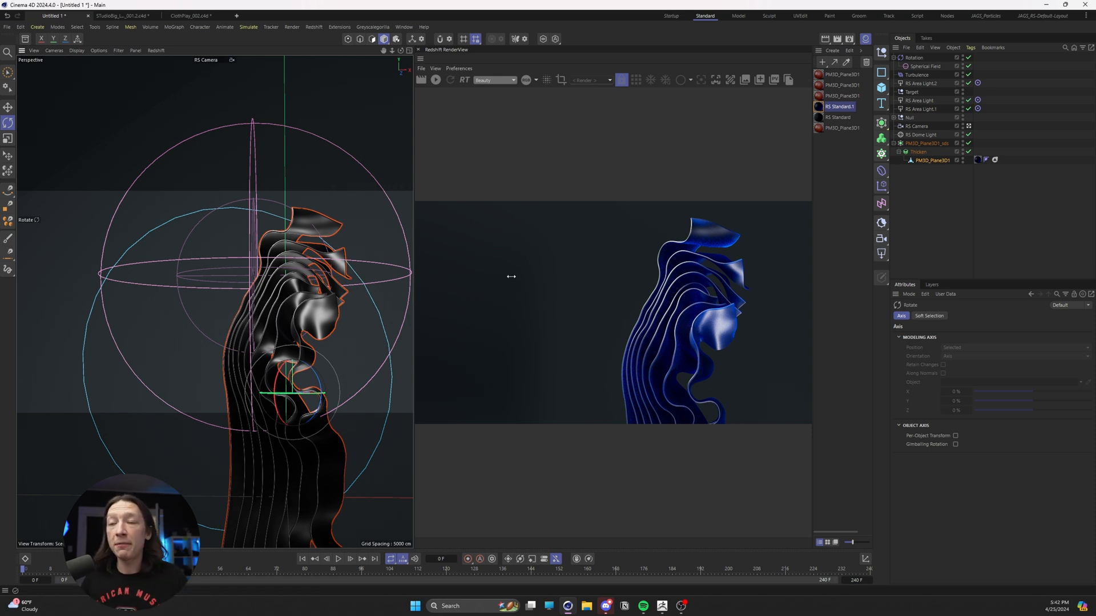
pyautogui.moveTo(466, 278)
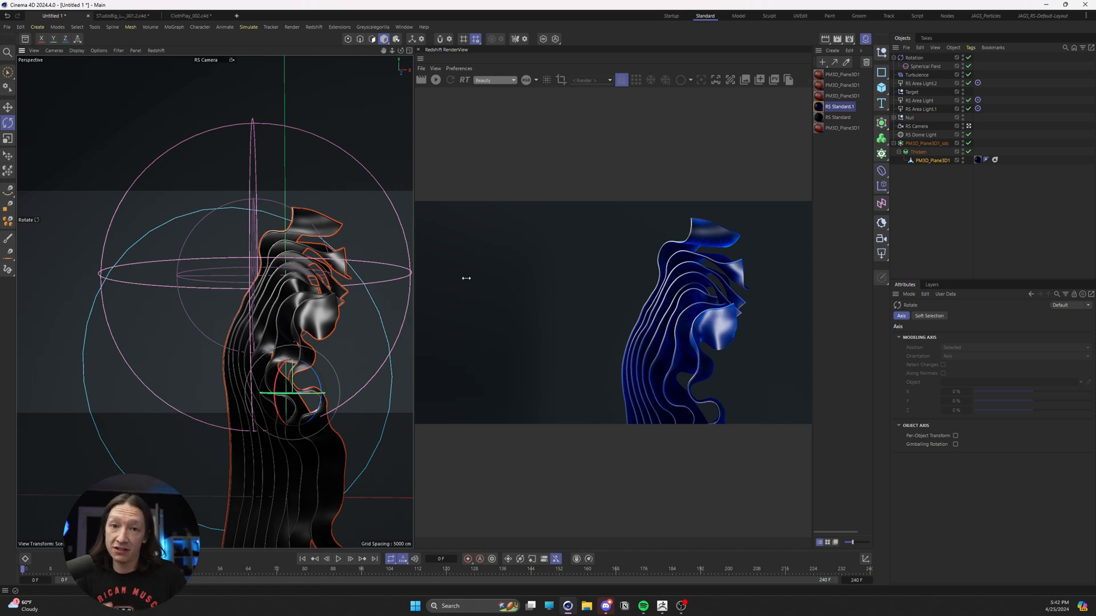
pyautogui.moveTo(935, 170)
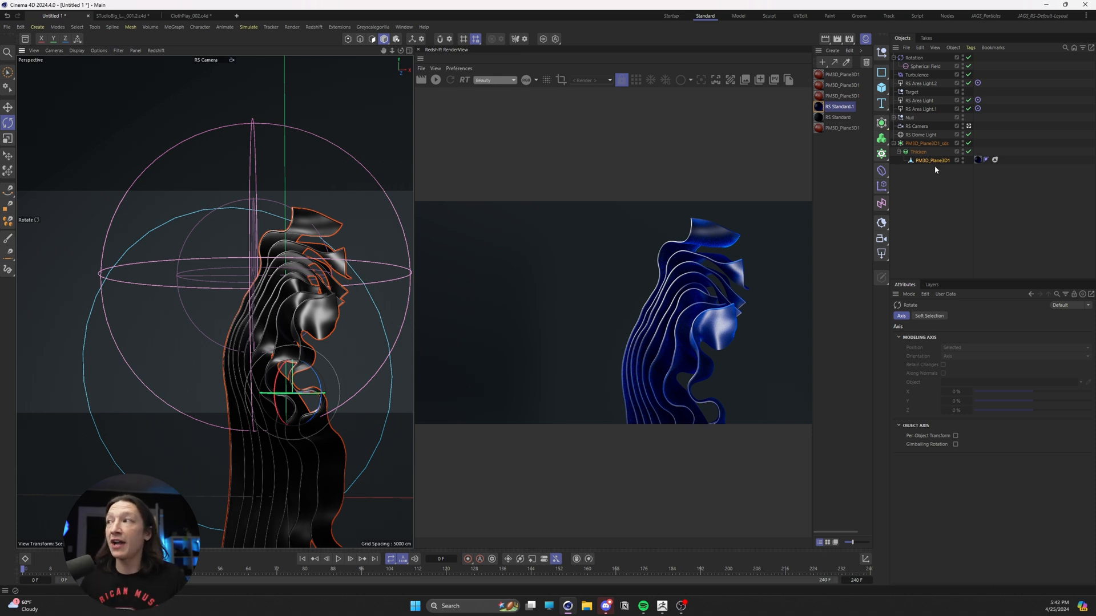
pyautogui.rightClick(930, 159)
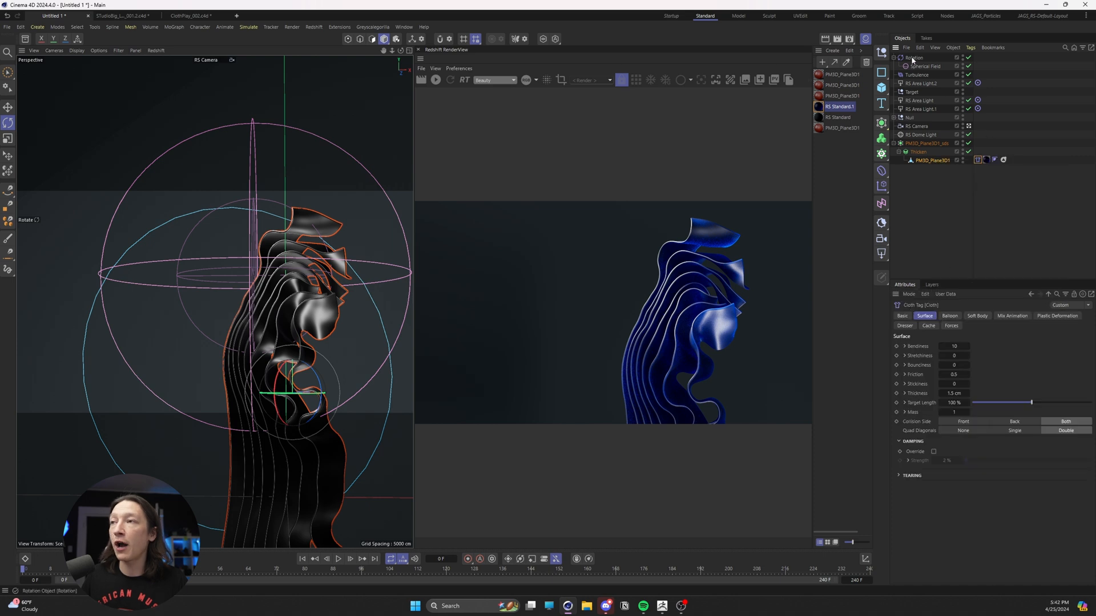
pyautogui.click(248, 27)
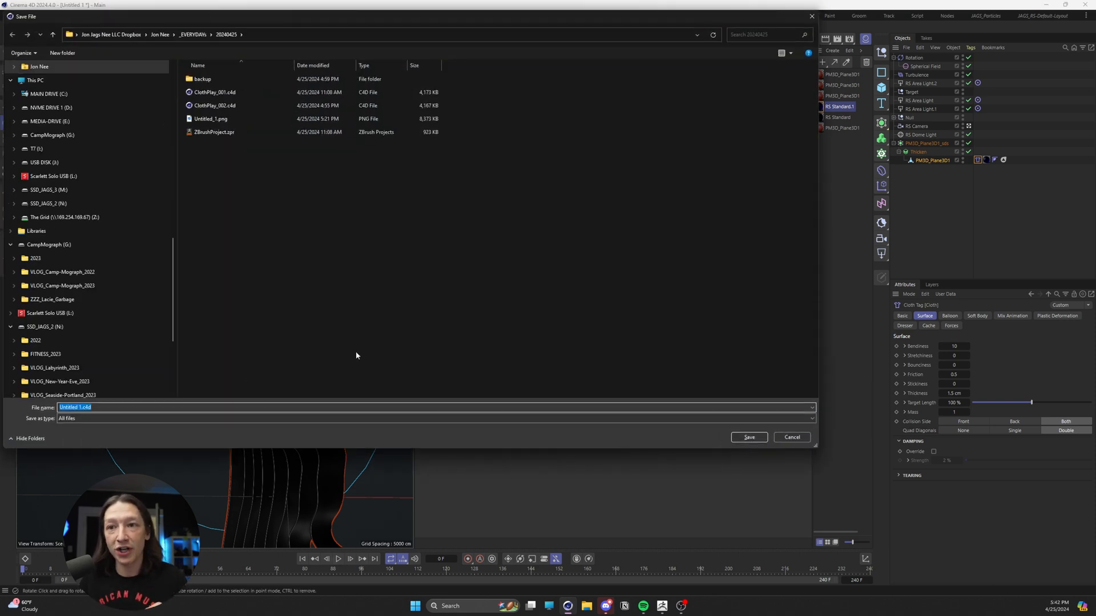
# - Confirm the Save File dialog, keeping the name Untitled 1.c4d
pyautogui.click(748, 436)
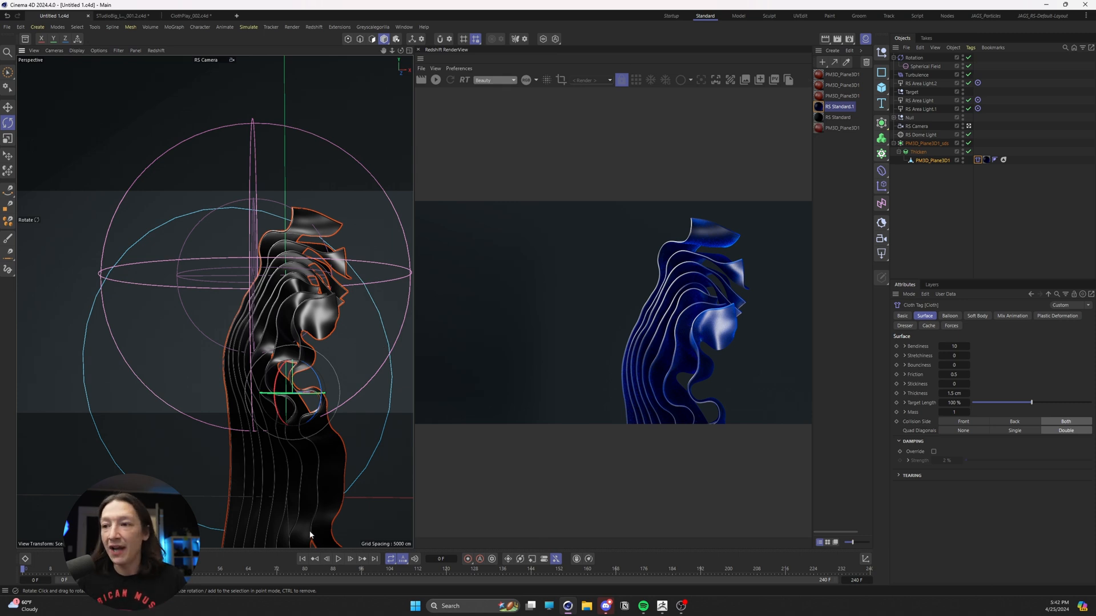
# - Play the cloth simulation, stop near frame 83, and restart the Redshift render
pyautogui.click(338, 558)
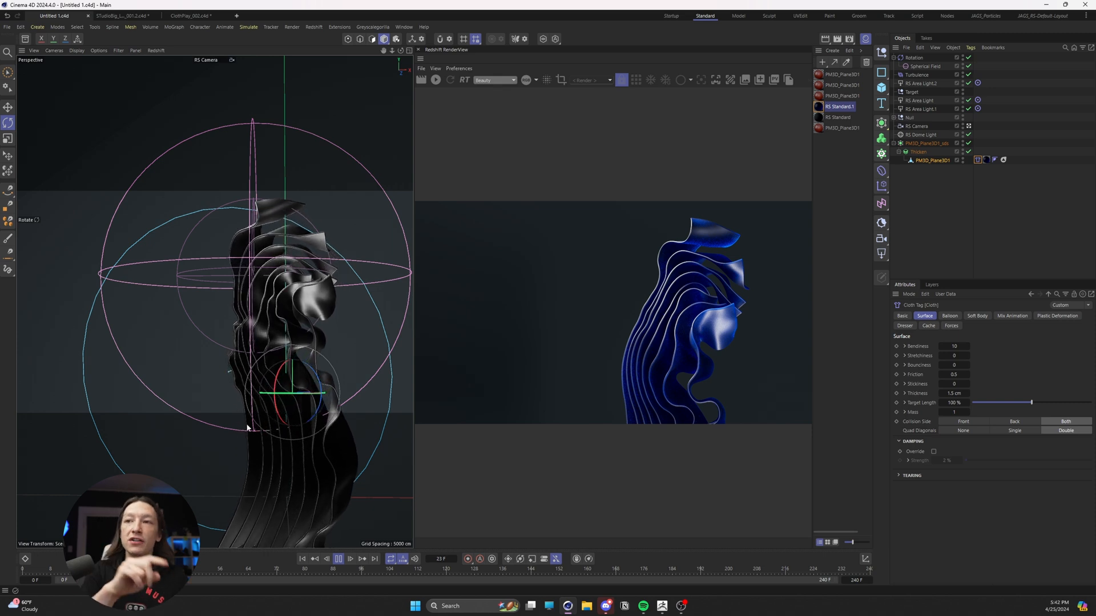
pyautogui.click(339, 558)
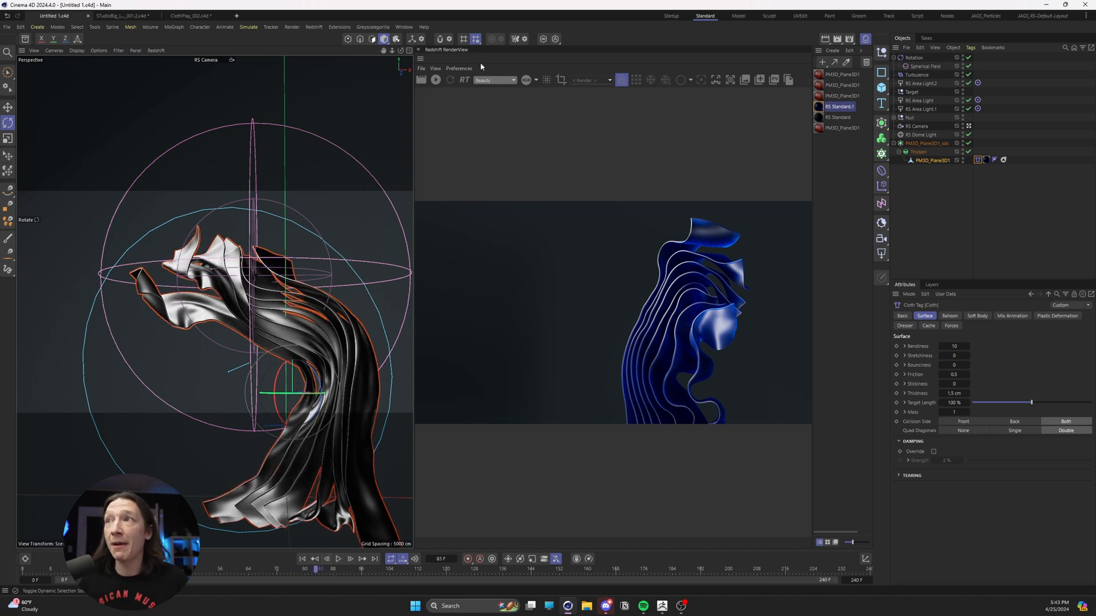
pyautogui.click(435, 80)
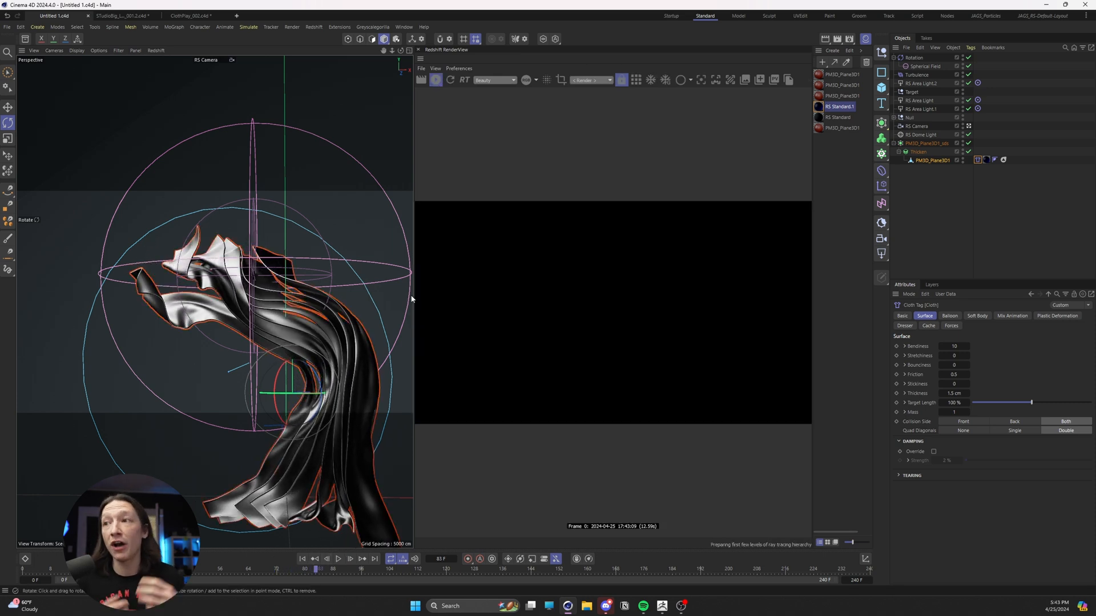